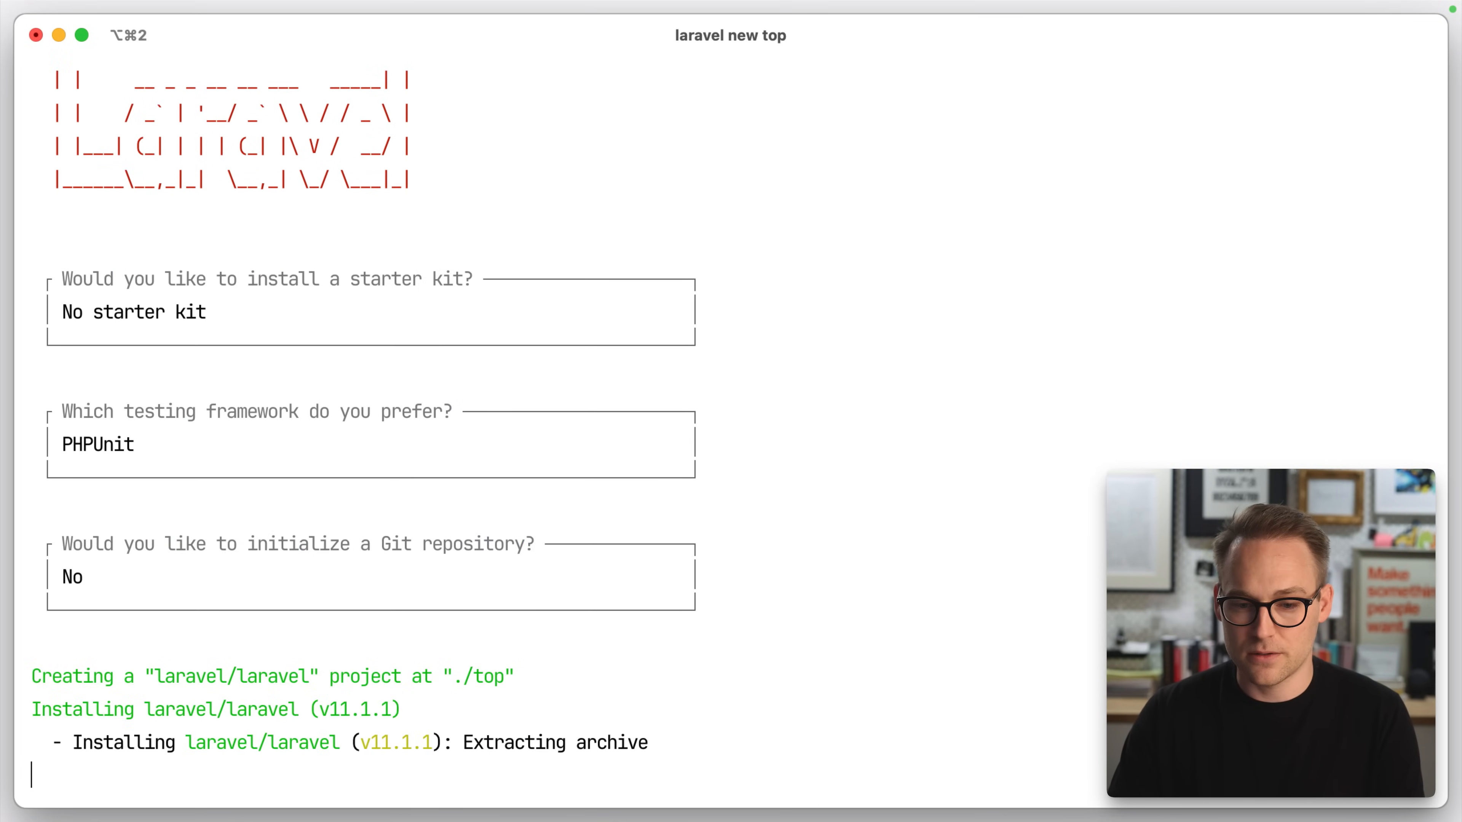
- Change into the newly created top project directory
scroll(down, 3)
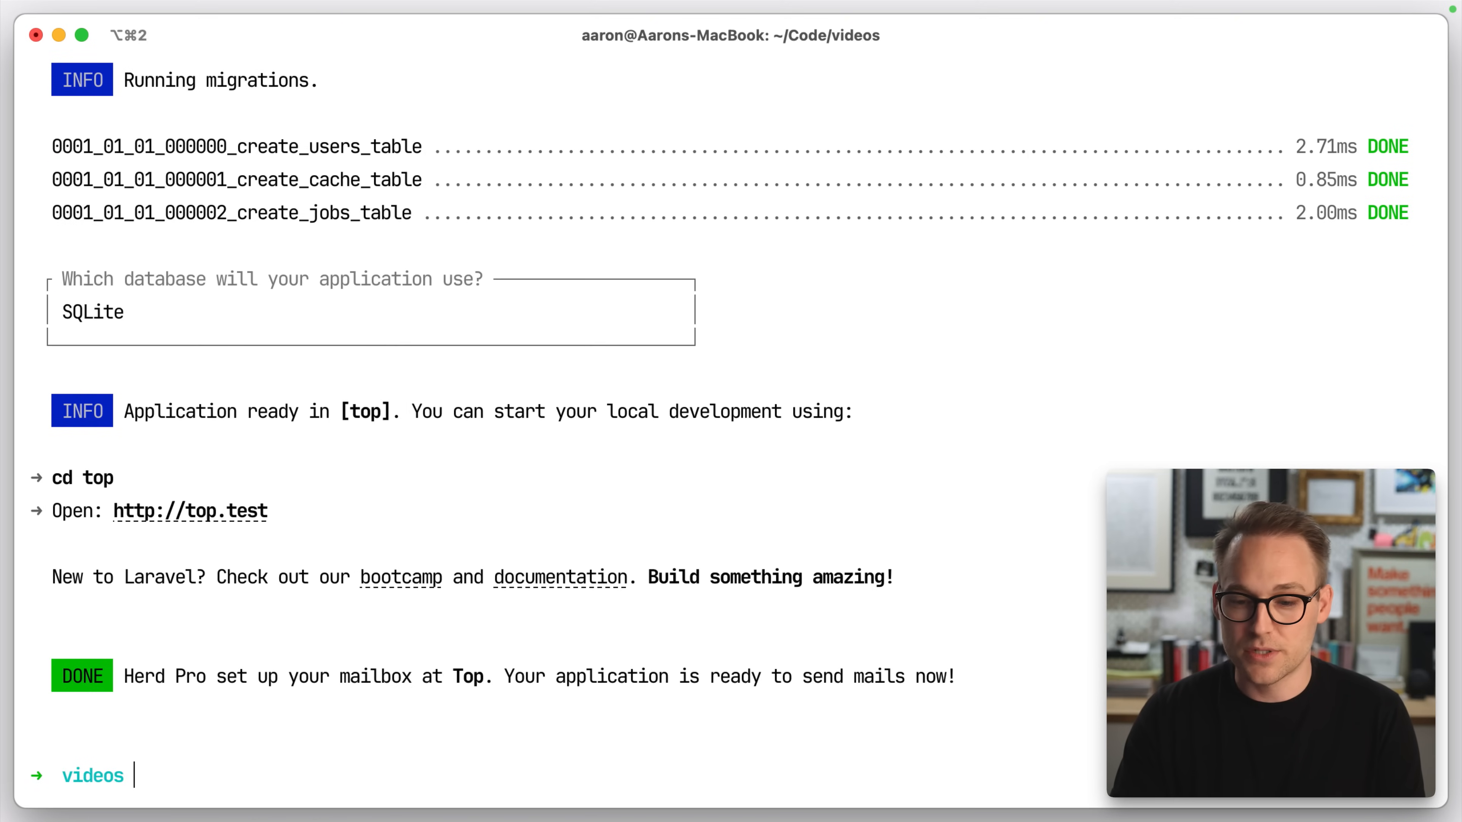
text(cd top)
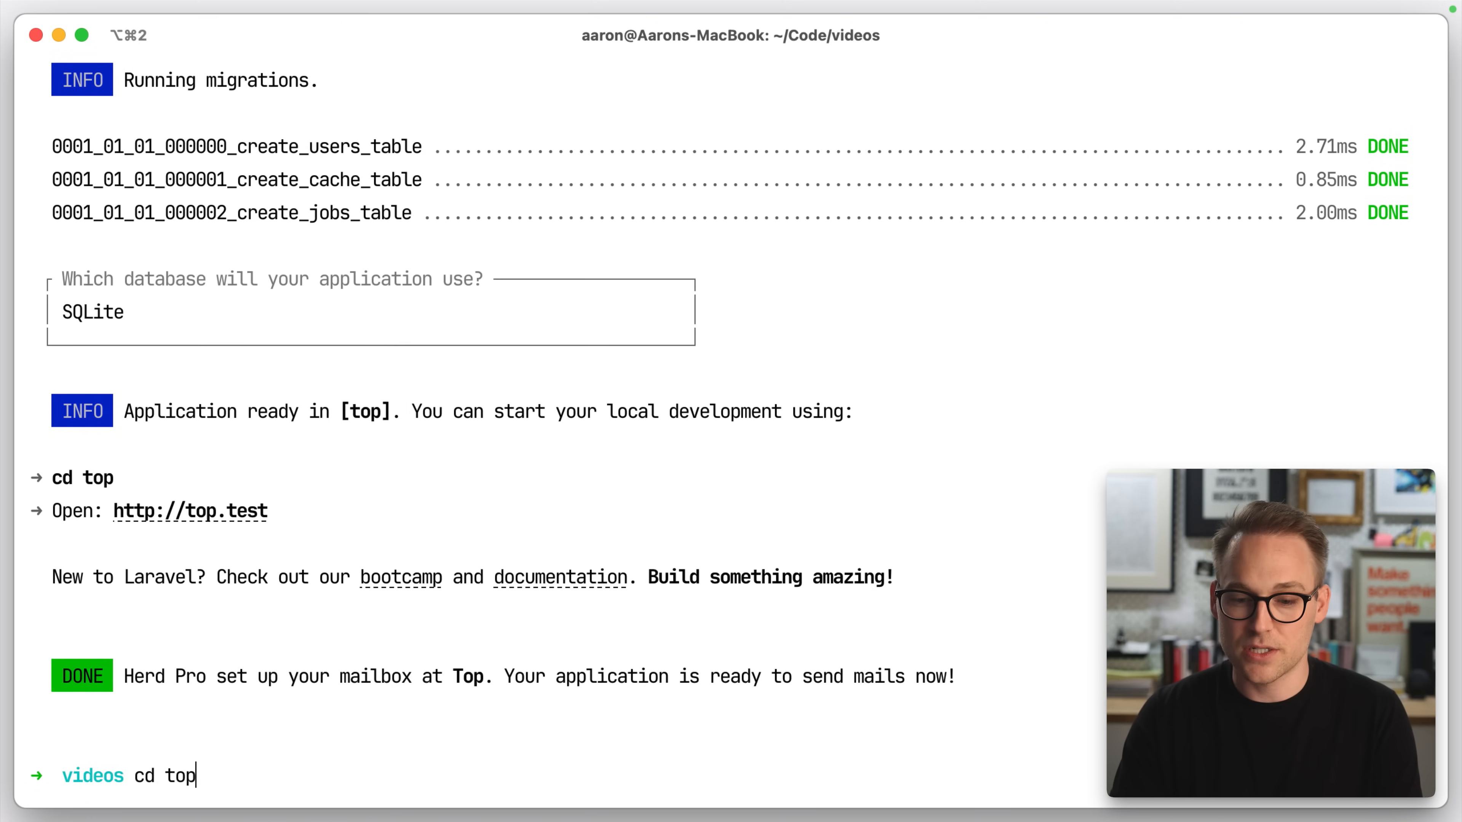
key(Return)
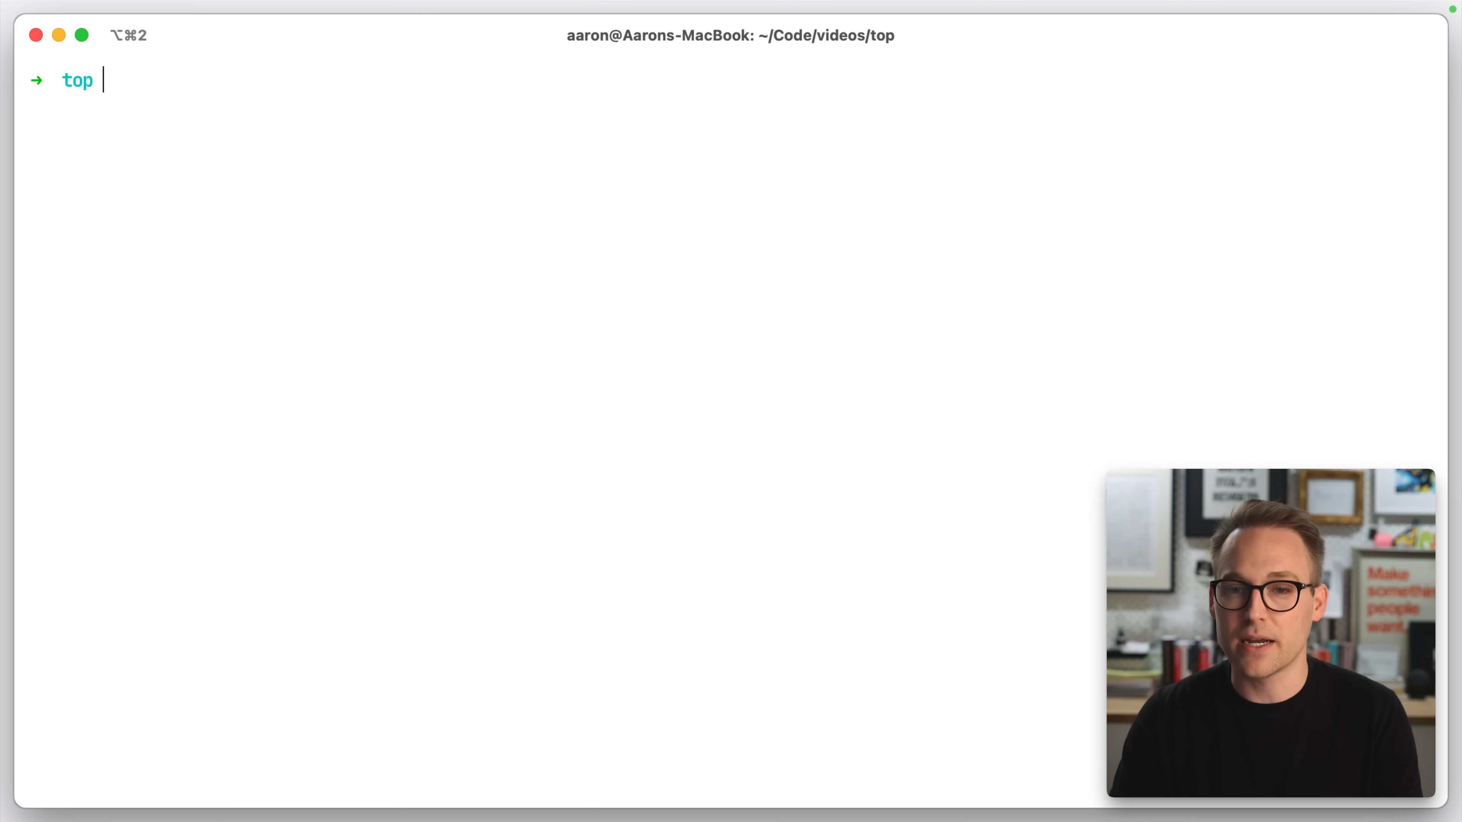
- Install leventcz/laravel-top via Composer and clear the terminal
text(composer require leventcz/laravel-top)
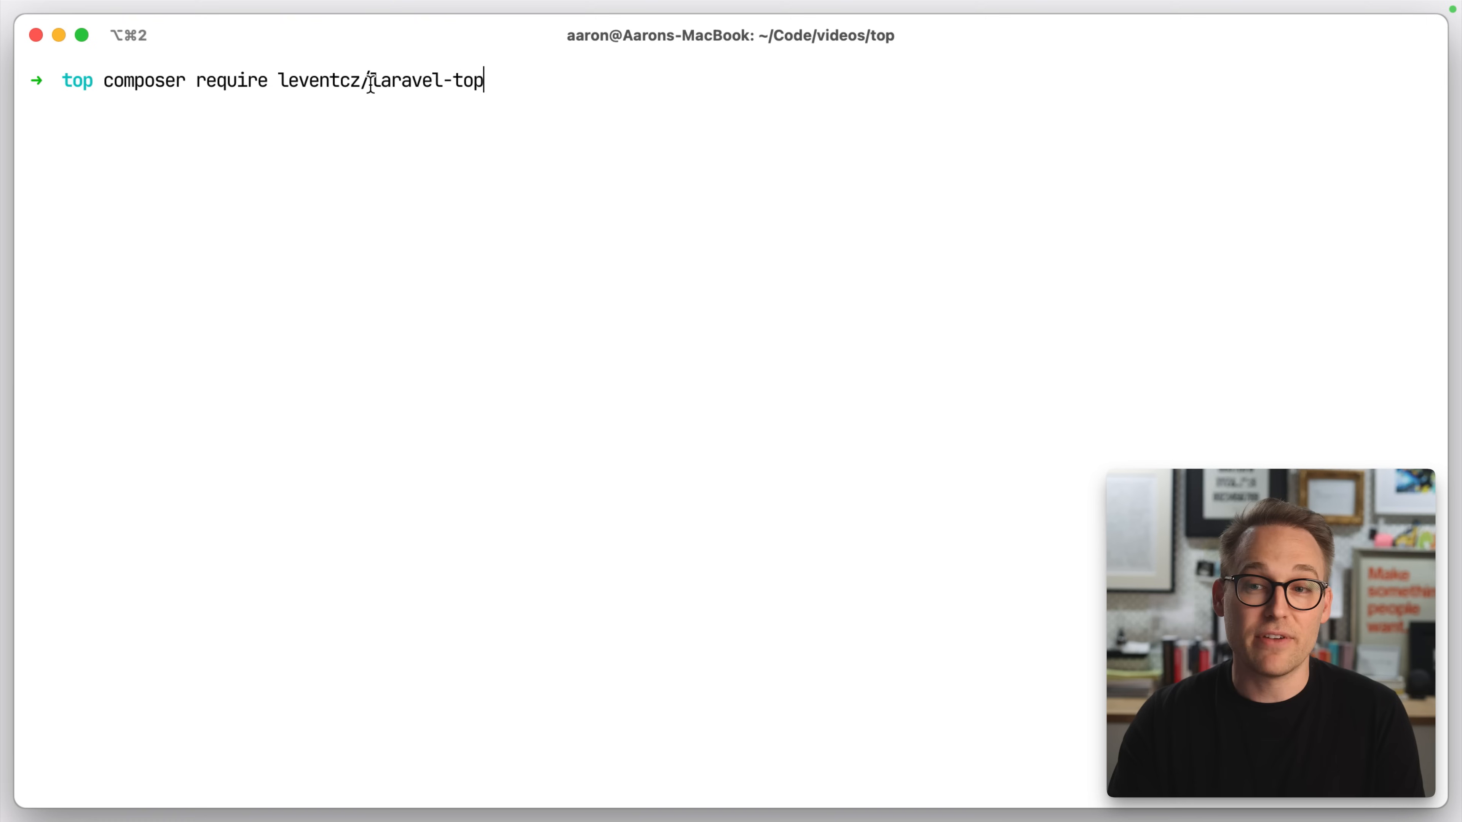
mouse_move(514, 115)
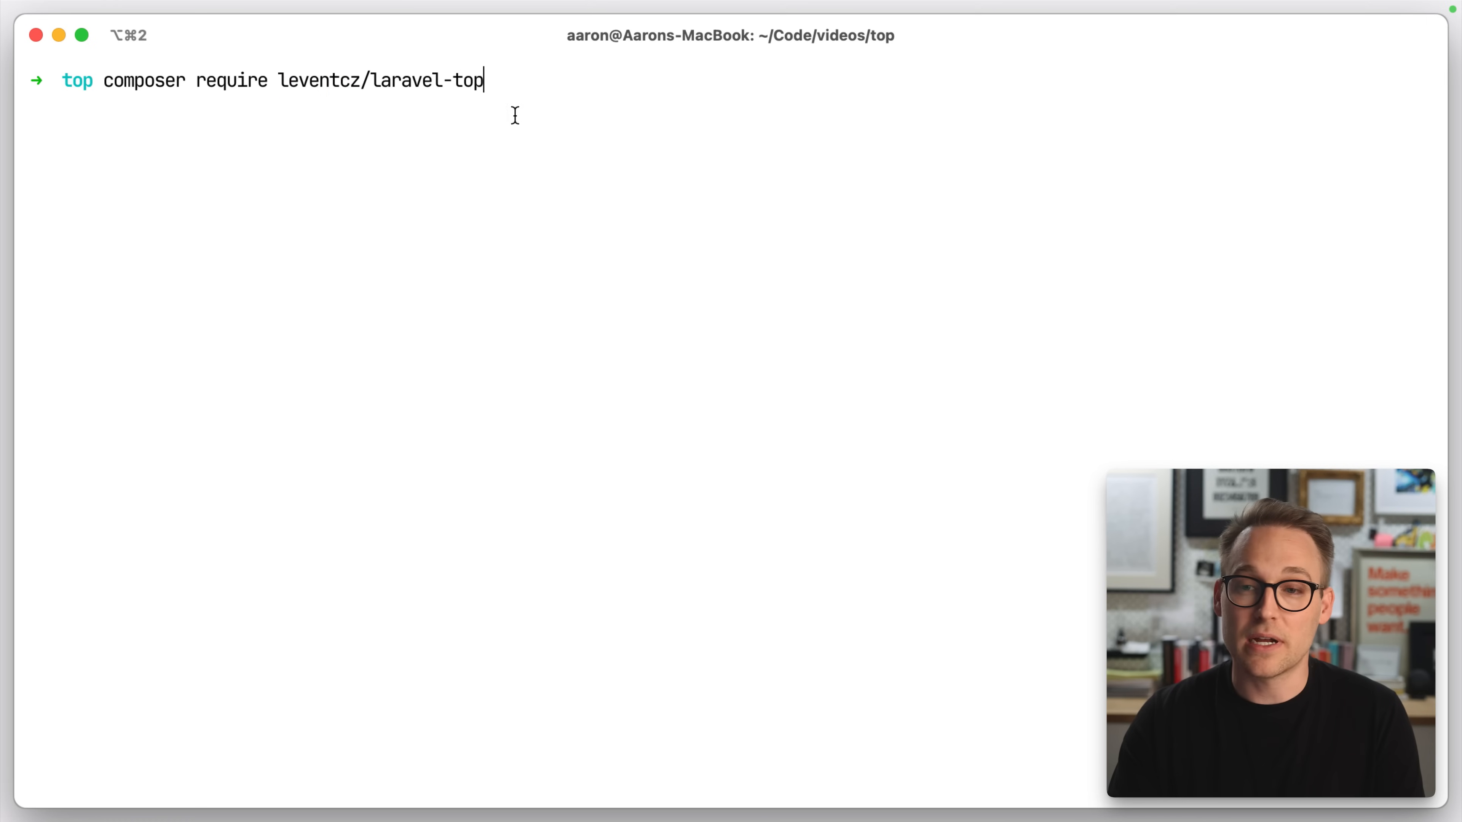
key(Return)
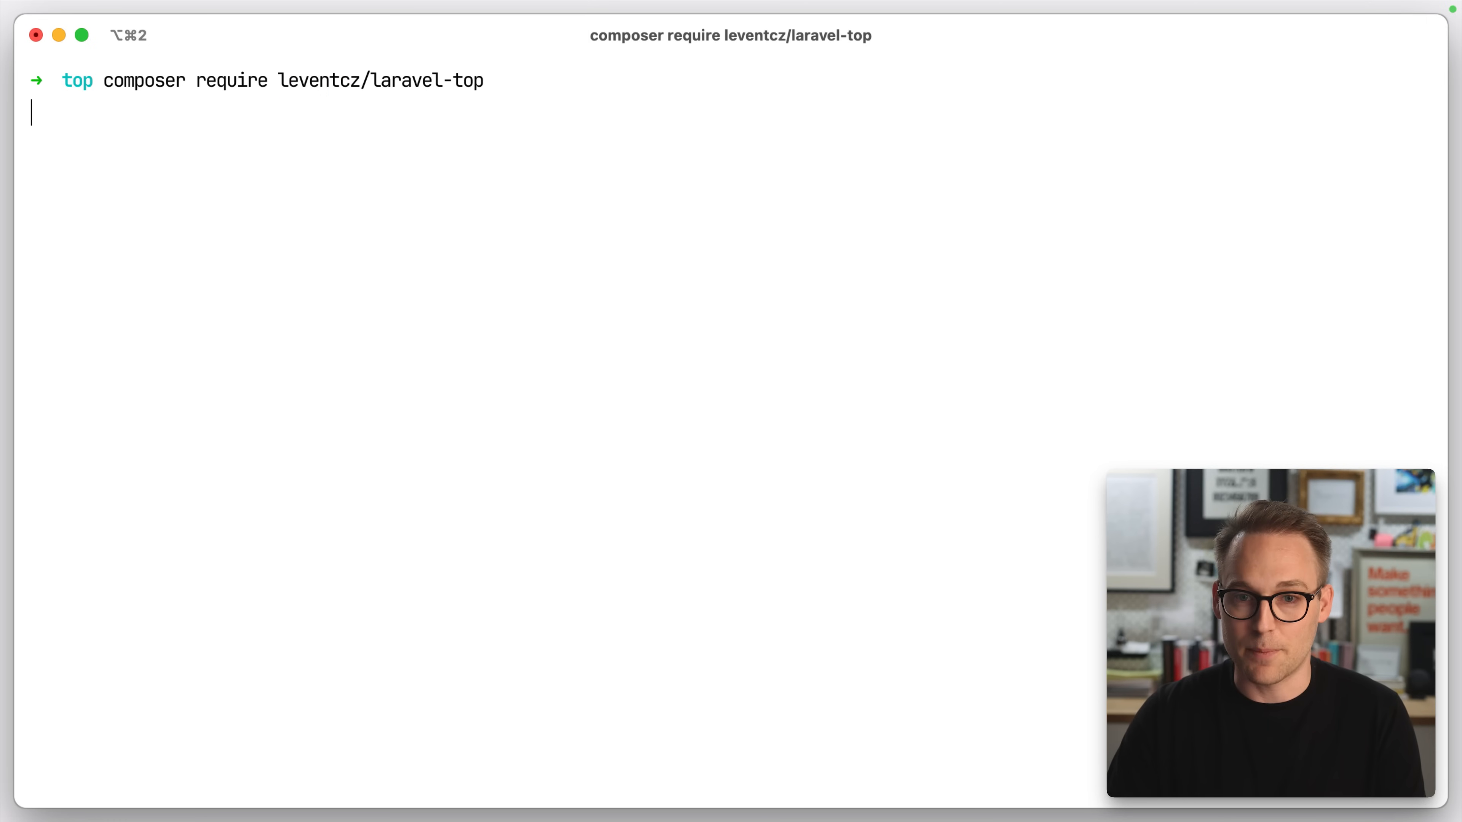
key(Return)
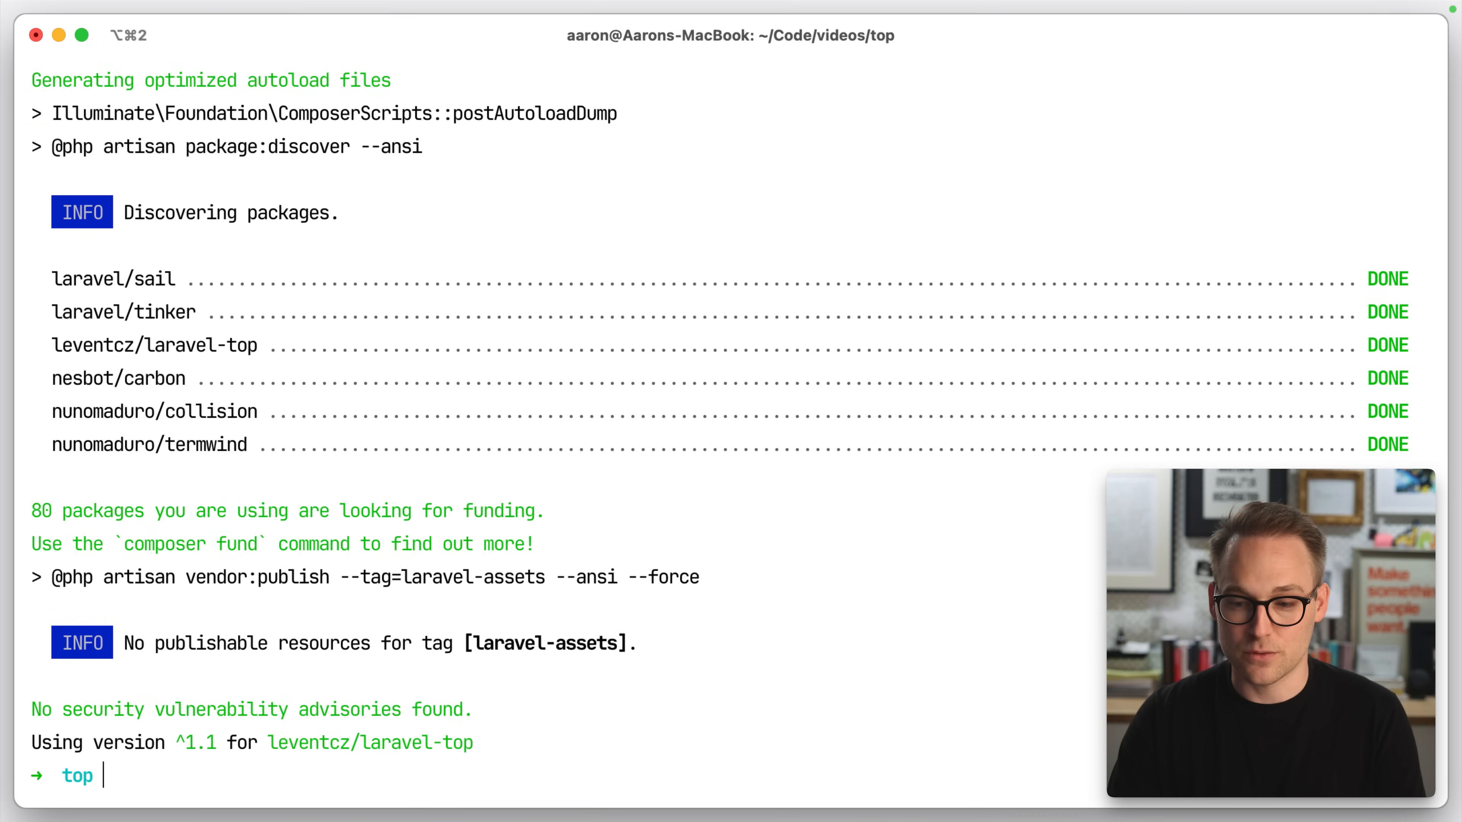
text(clear)
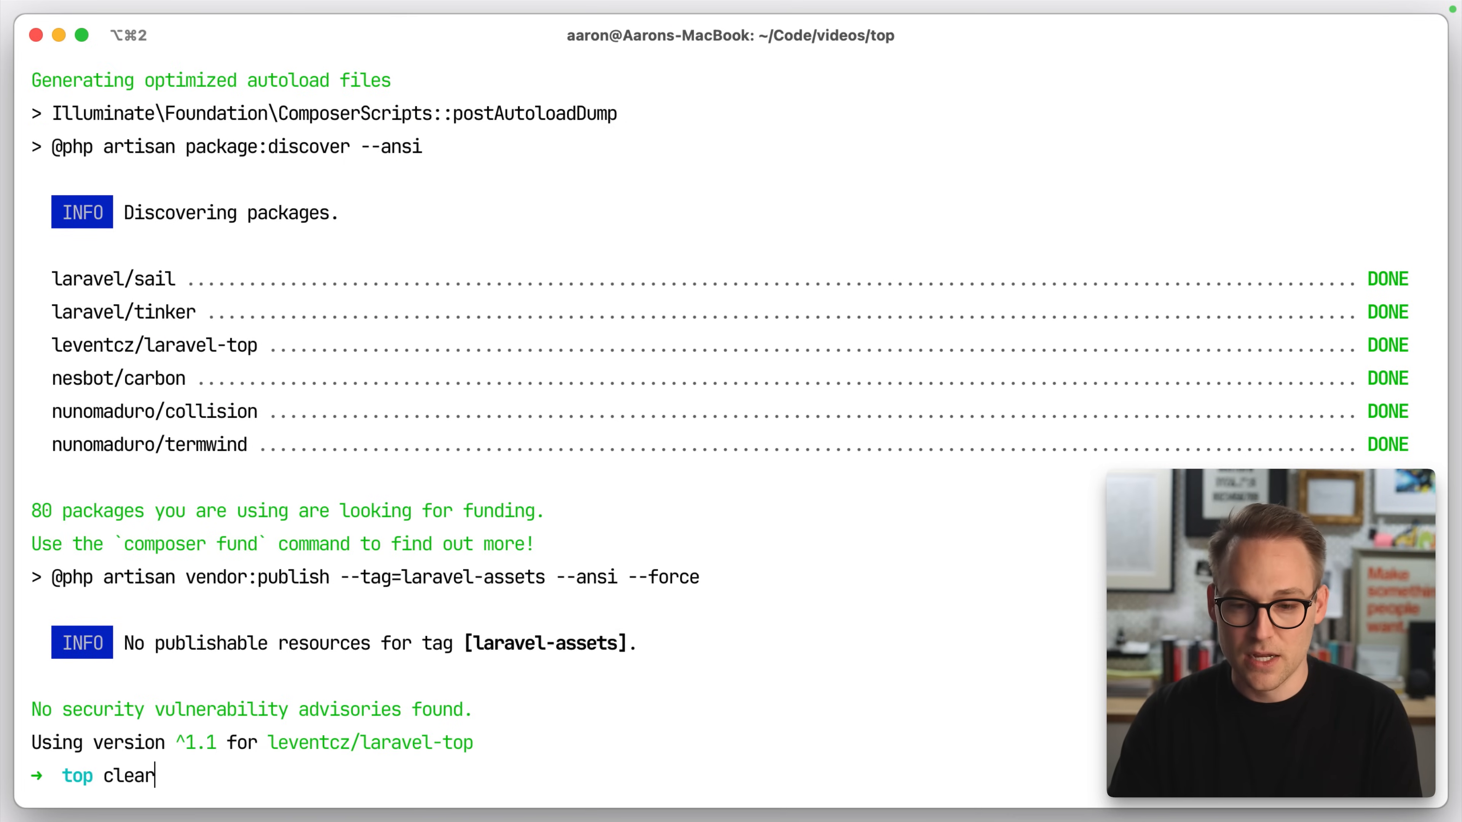
key(Return)
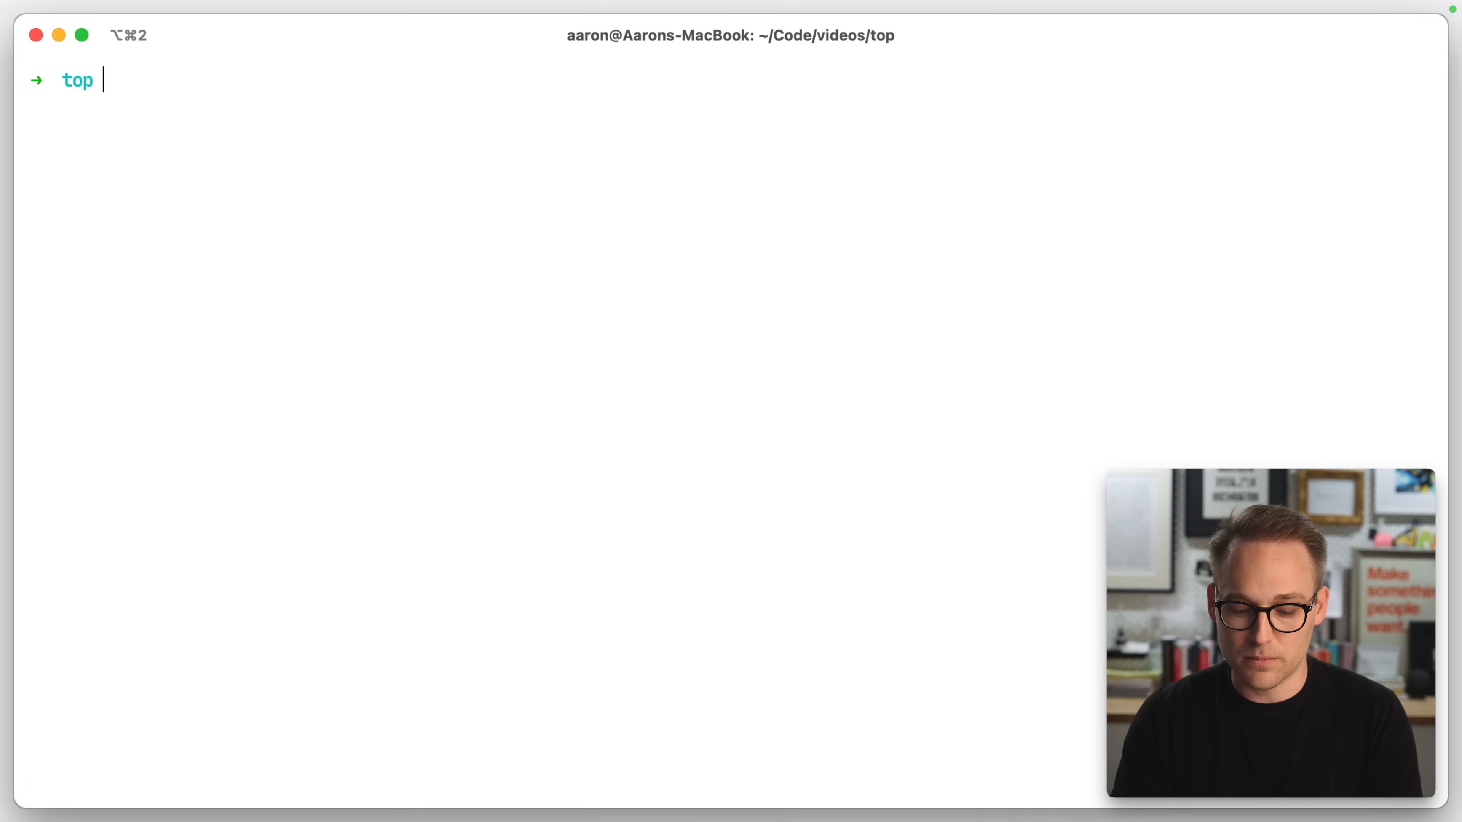
- Publish the Leventcz\Top\ServiceProvider assets via artisan vendor:publish, filtered by 'top'
text(ar vend)
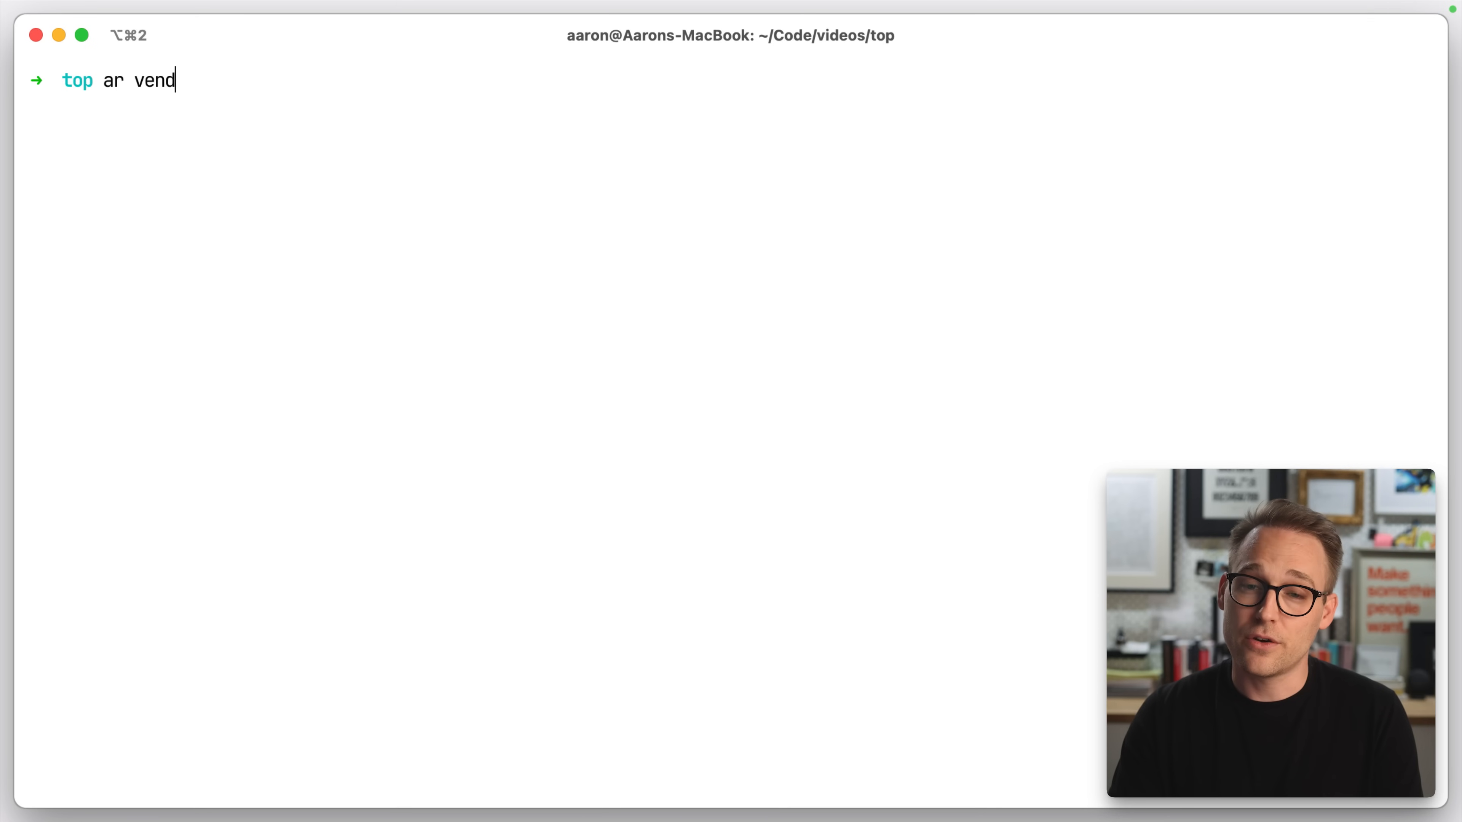
key(Return)
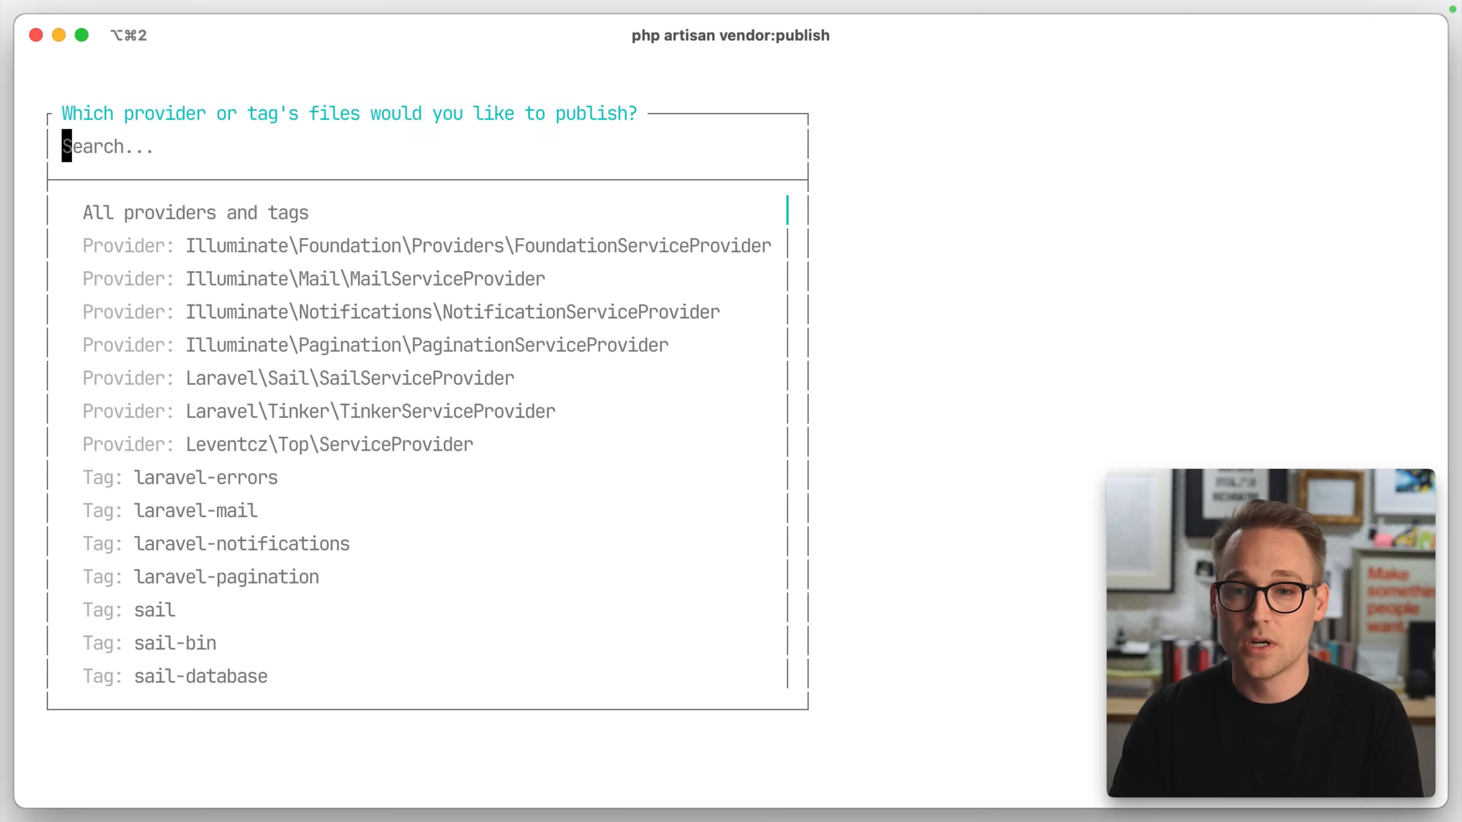
text(top)
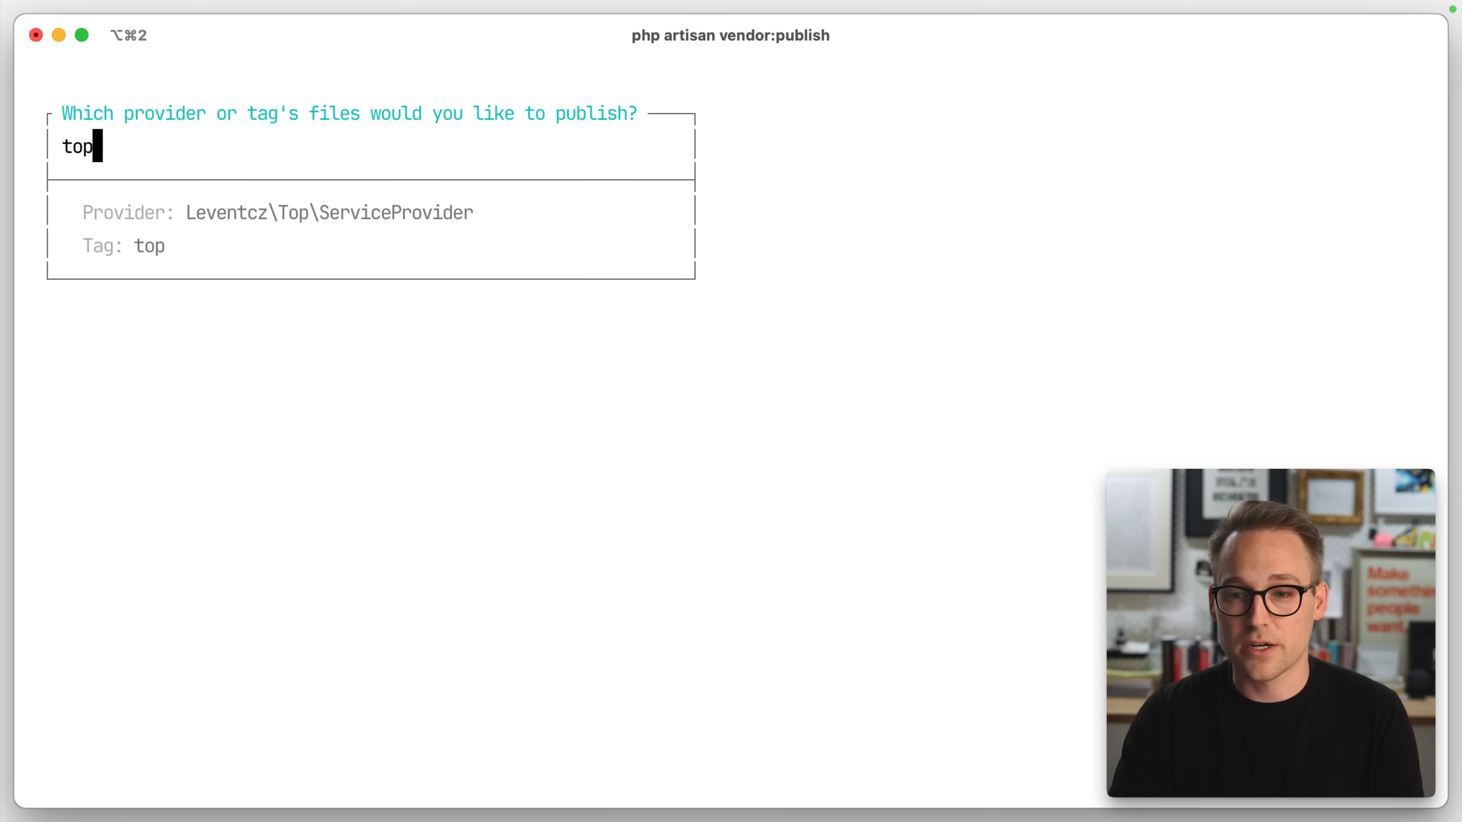
key(Return)
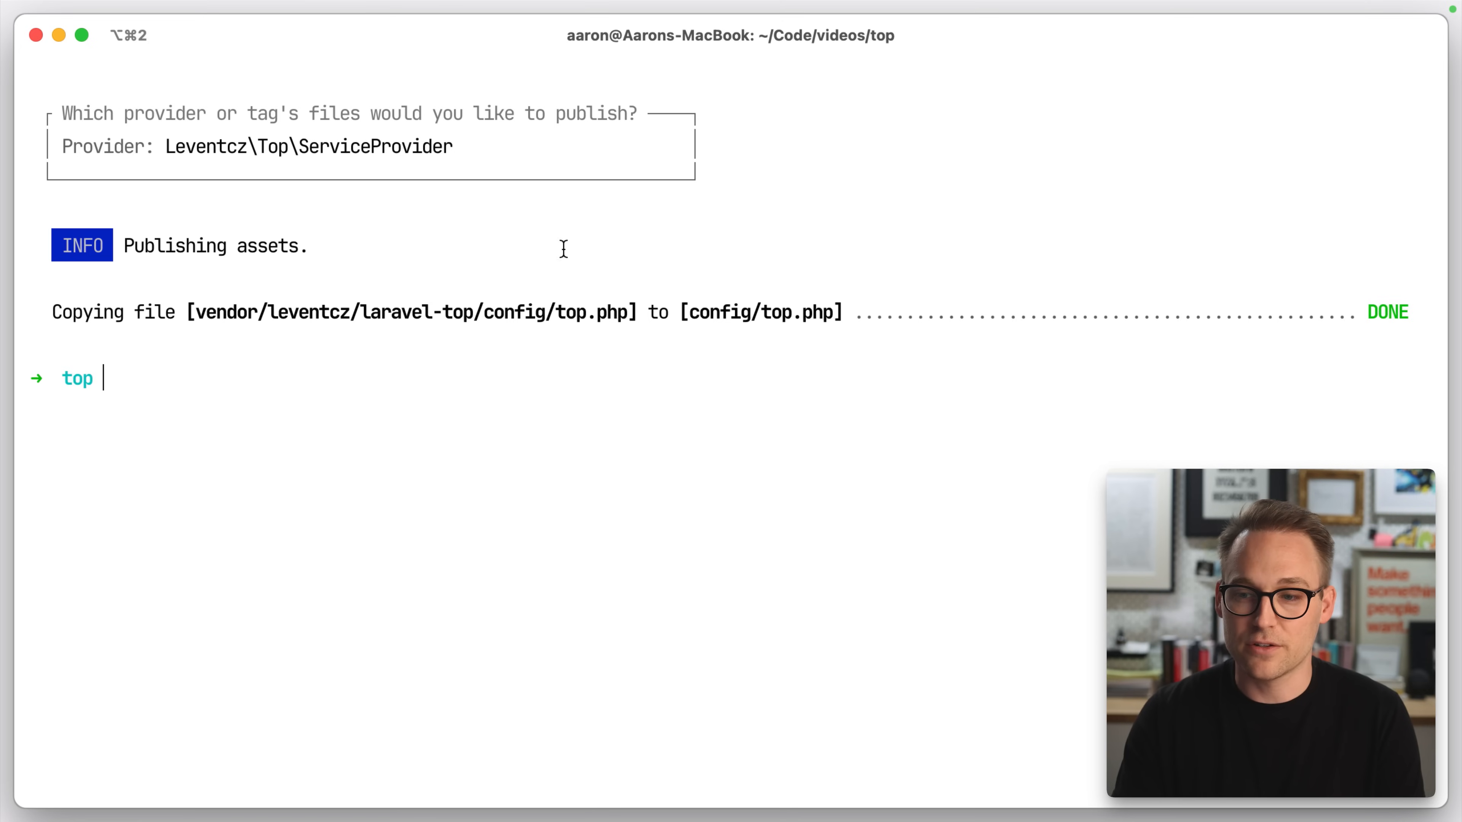
text(c;)
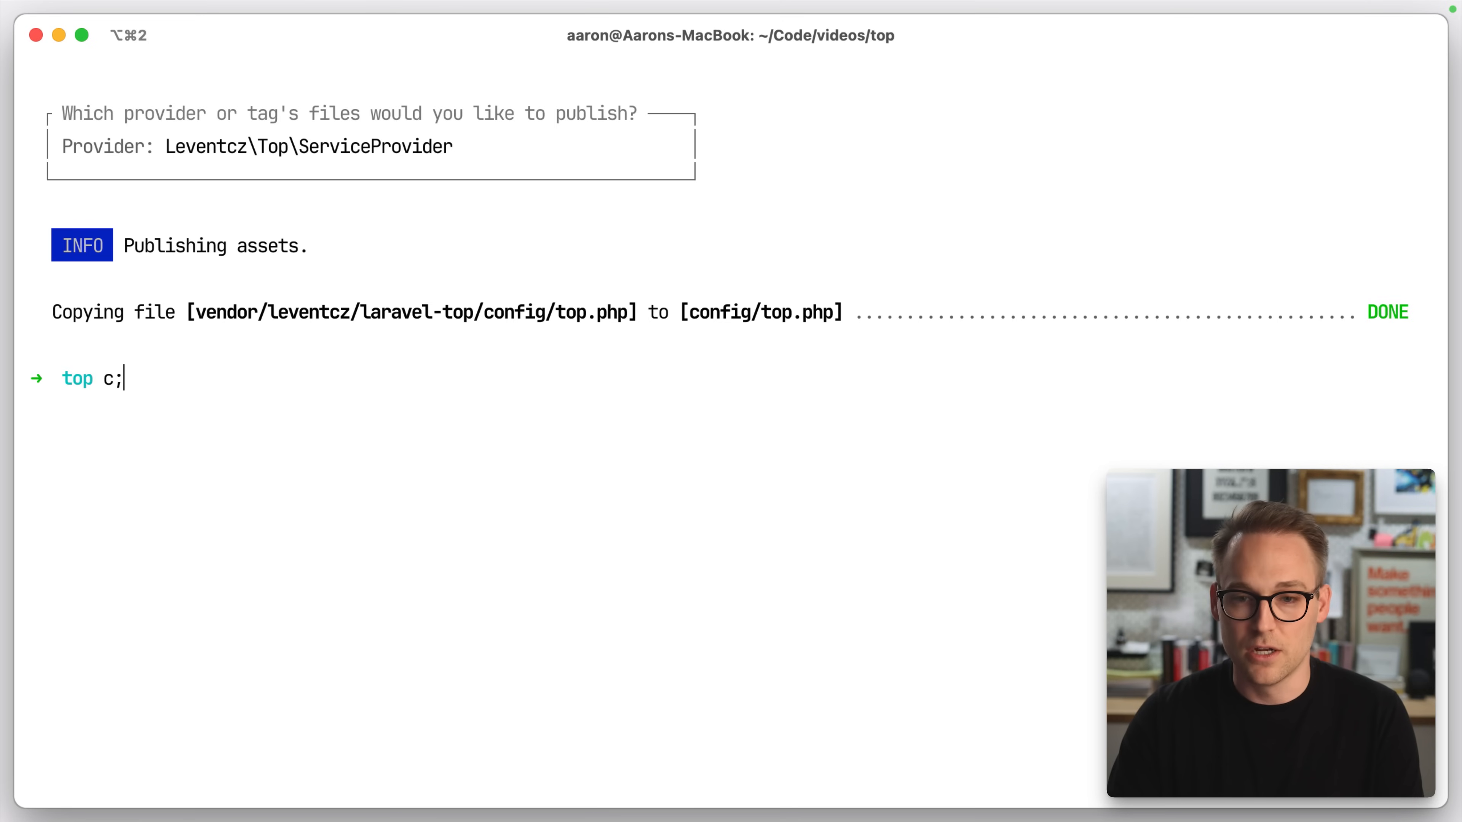
text(ope)
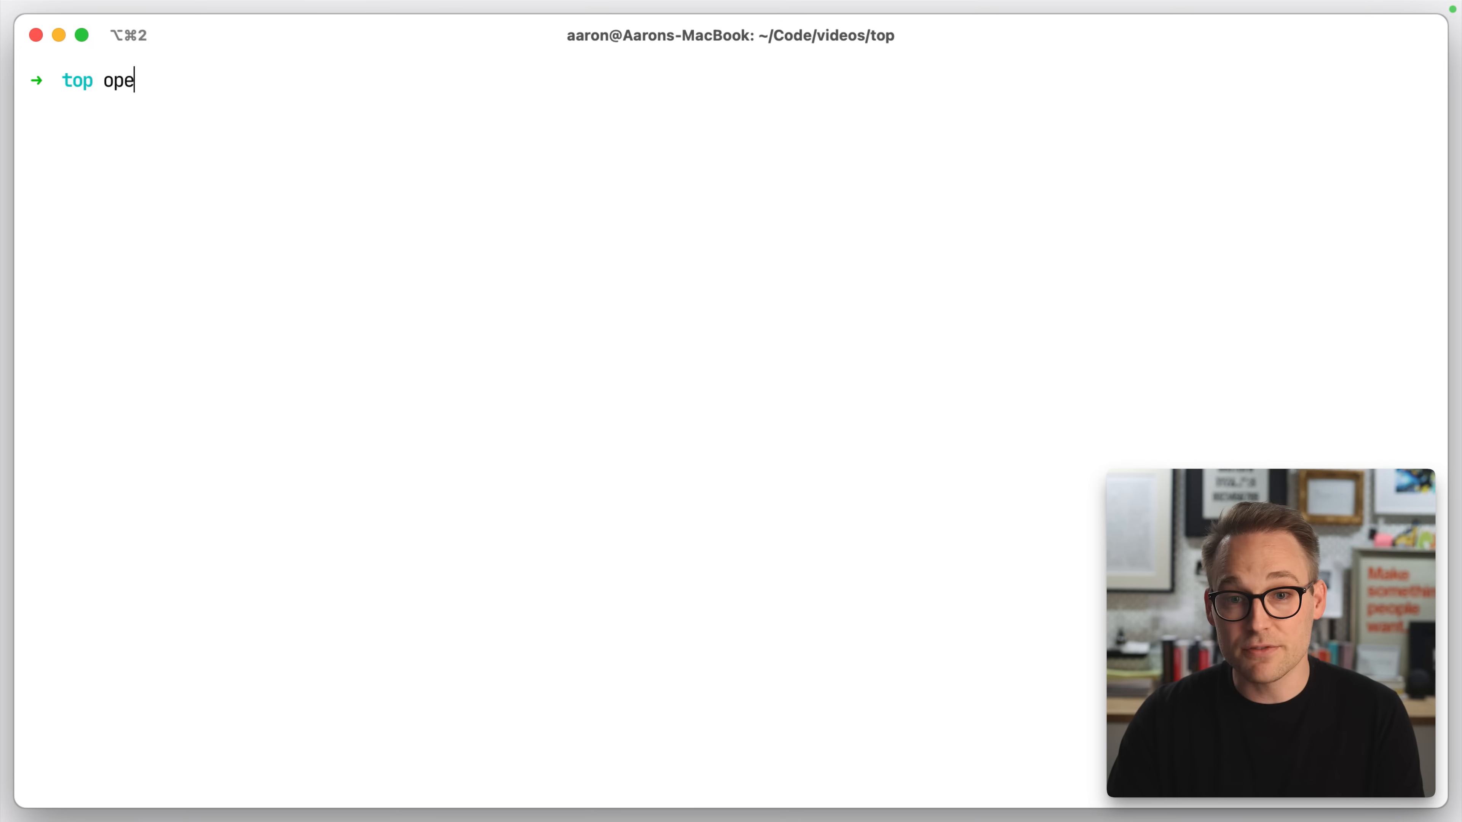
- Open the project in PhpStorm and scroll through config/top.php's Redis and recording settings
key(Return)
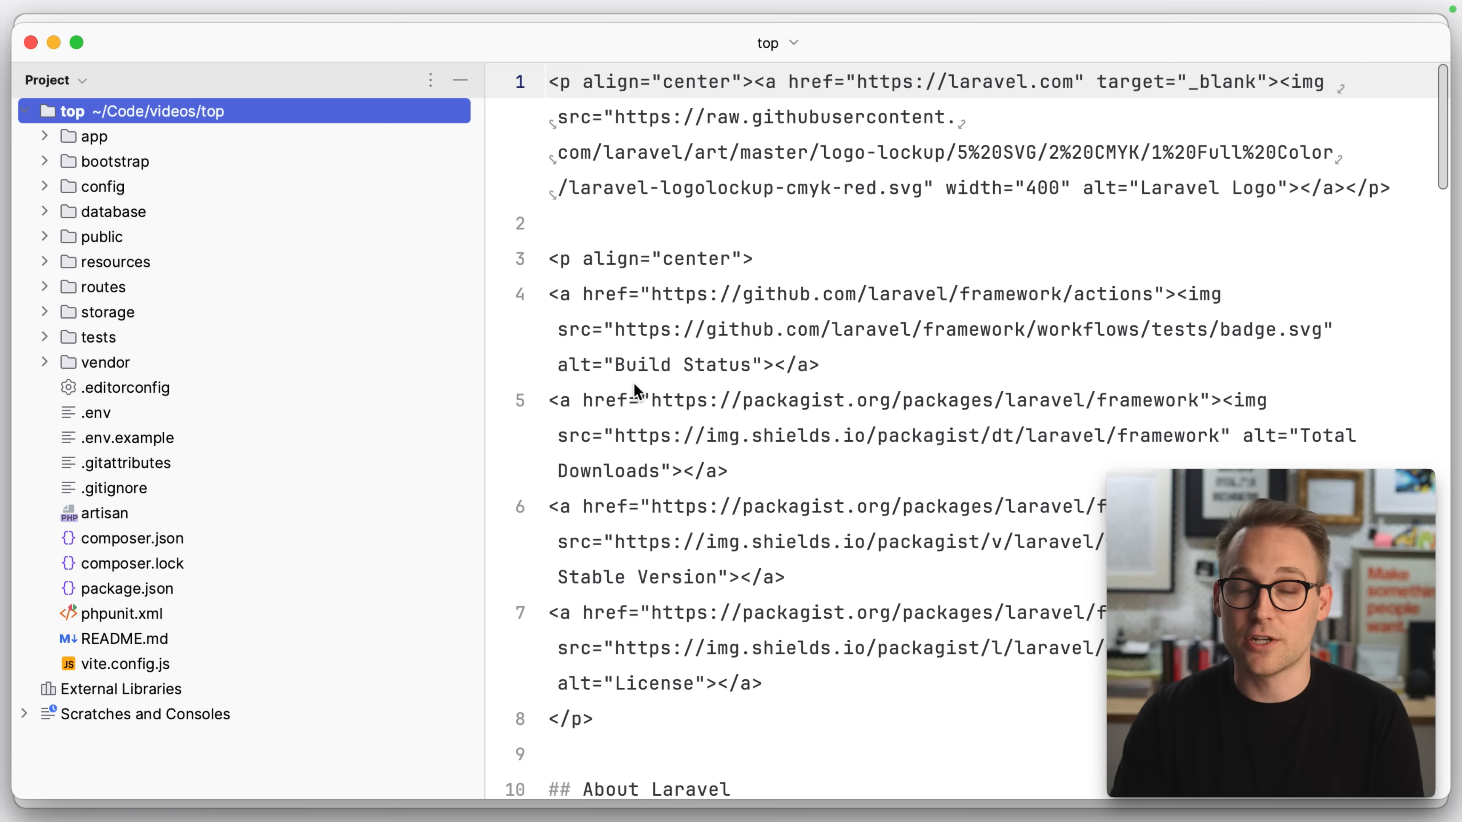
click(127, 377)
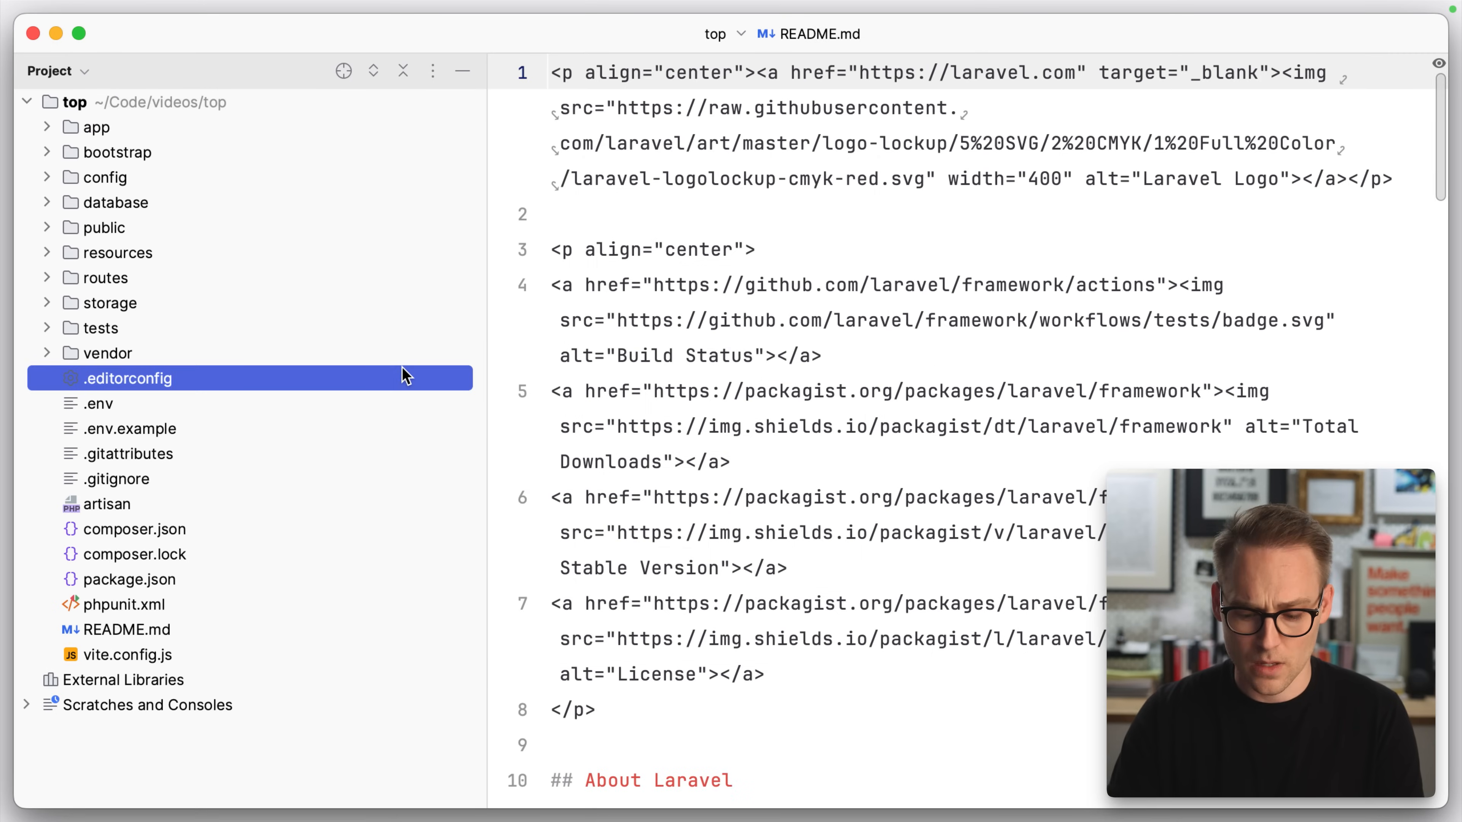
text(con)
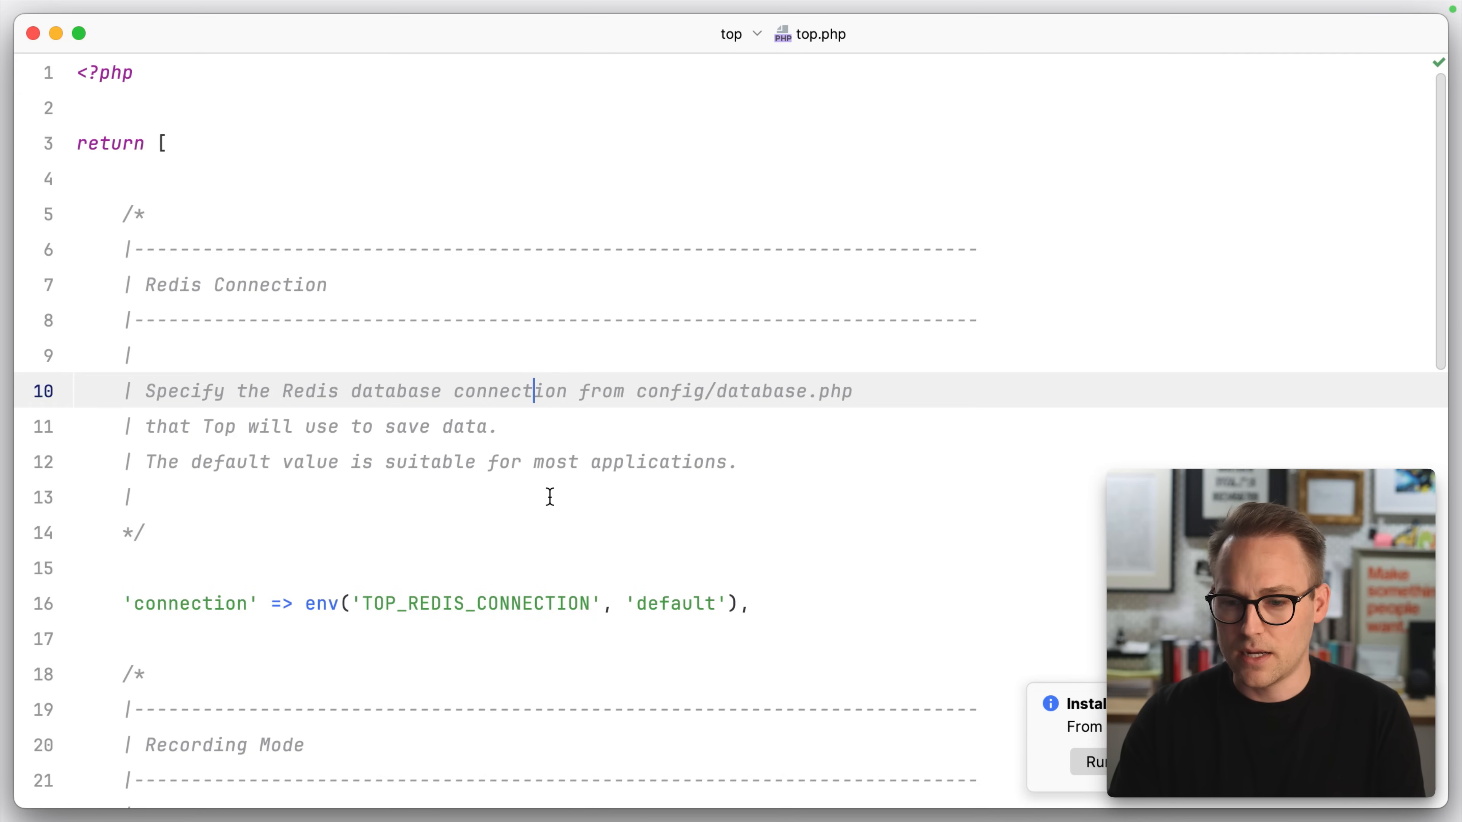
scroll(down, 3)
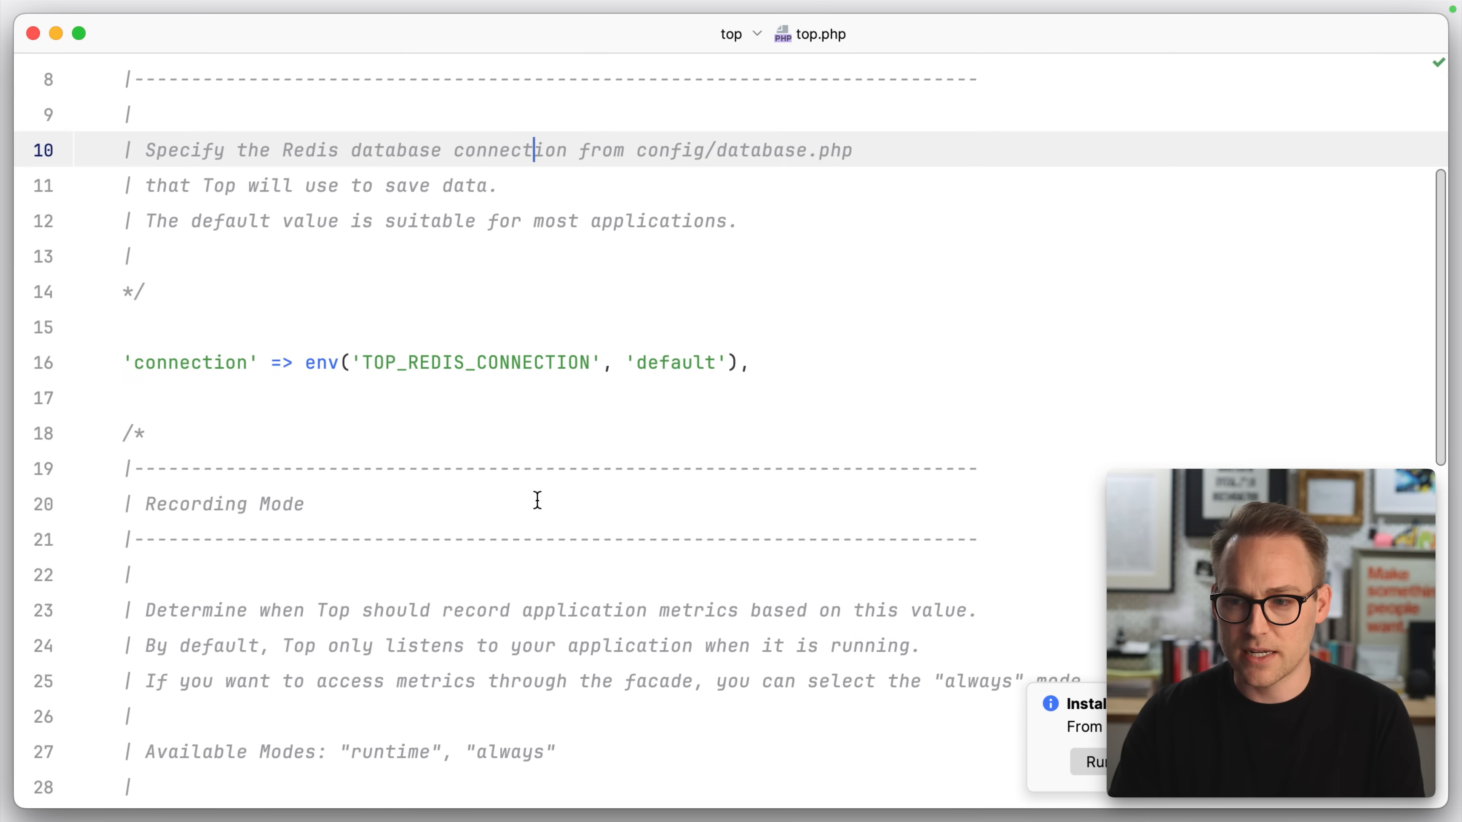
scroll(down, 3)
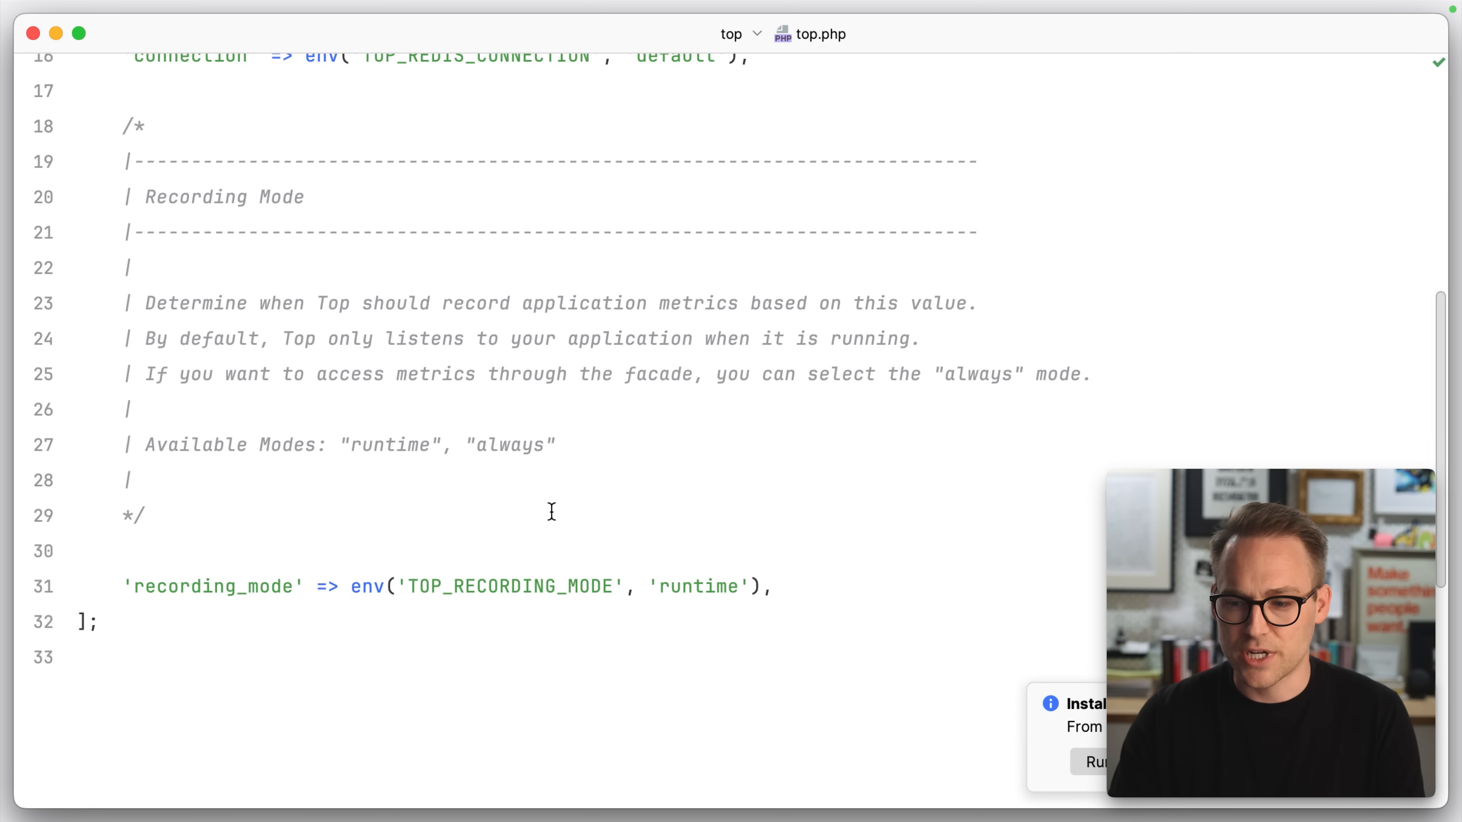
scroll(up, 3)
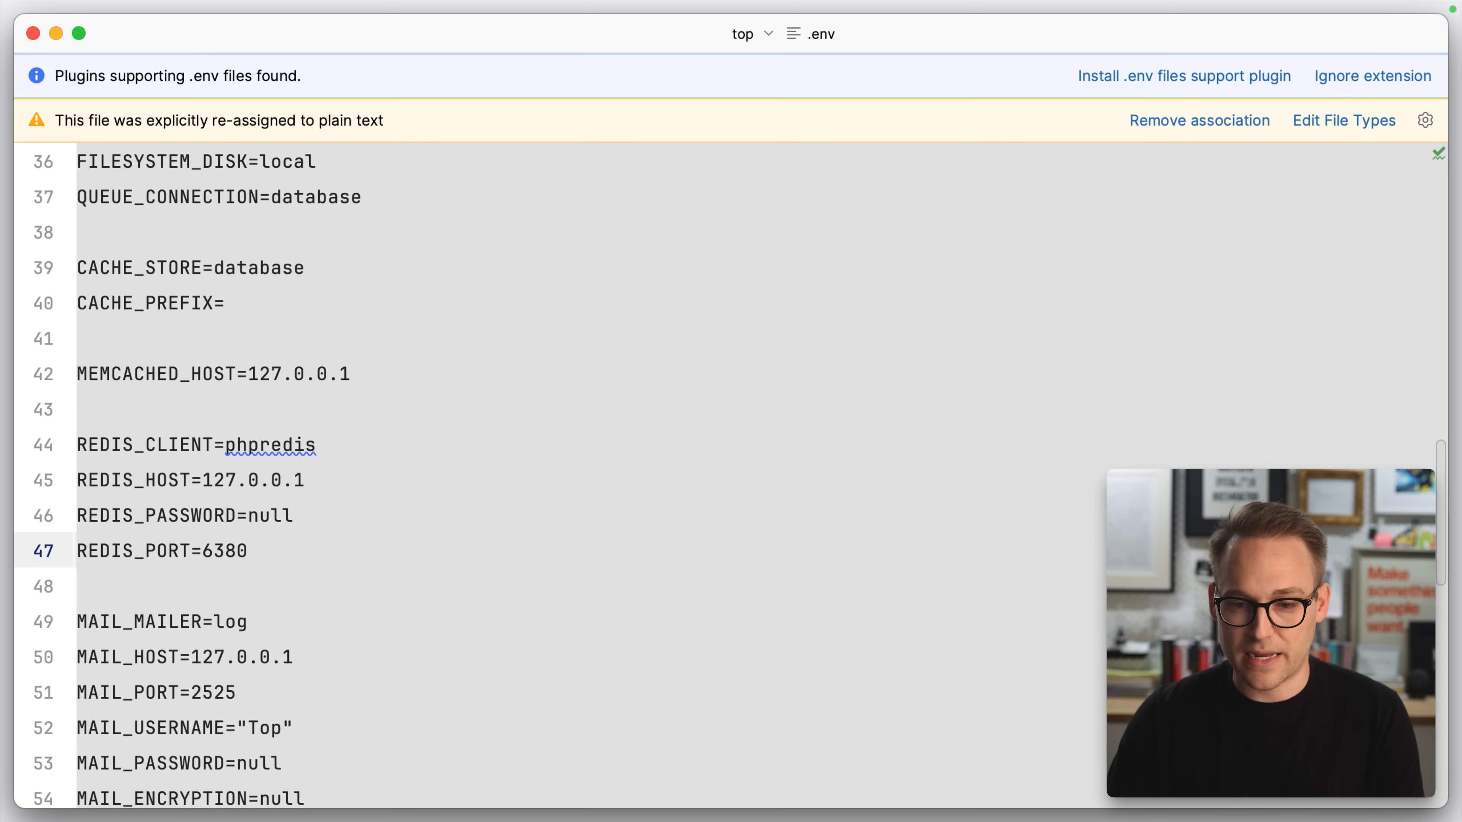
- Show Herd's Services overview with Redis 7.0.0 running on port 6380
click(252, 550)
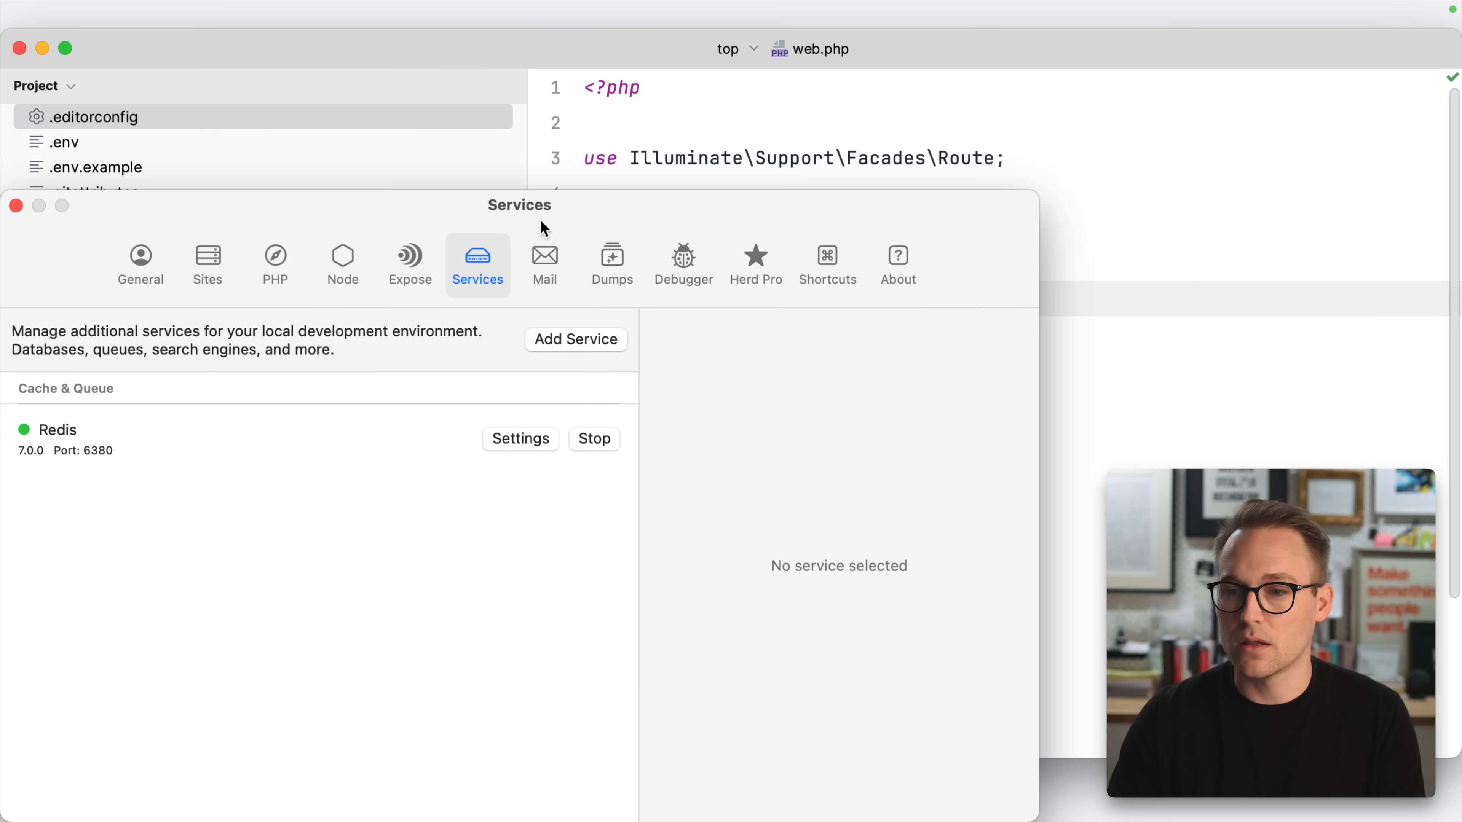
mouse_move(105, 457)
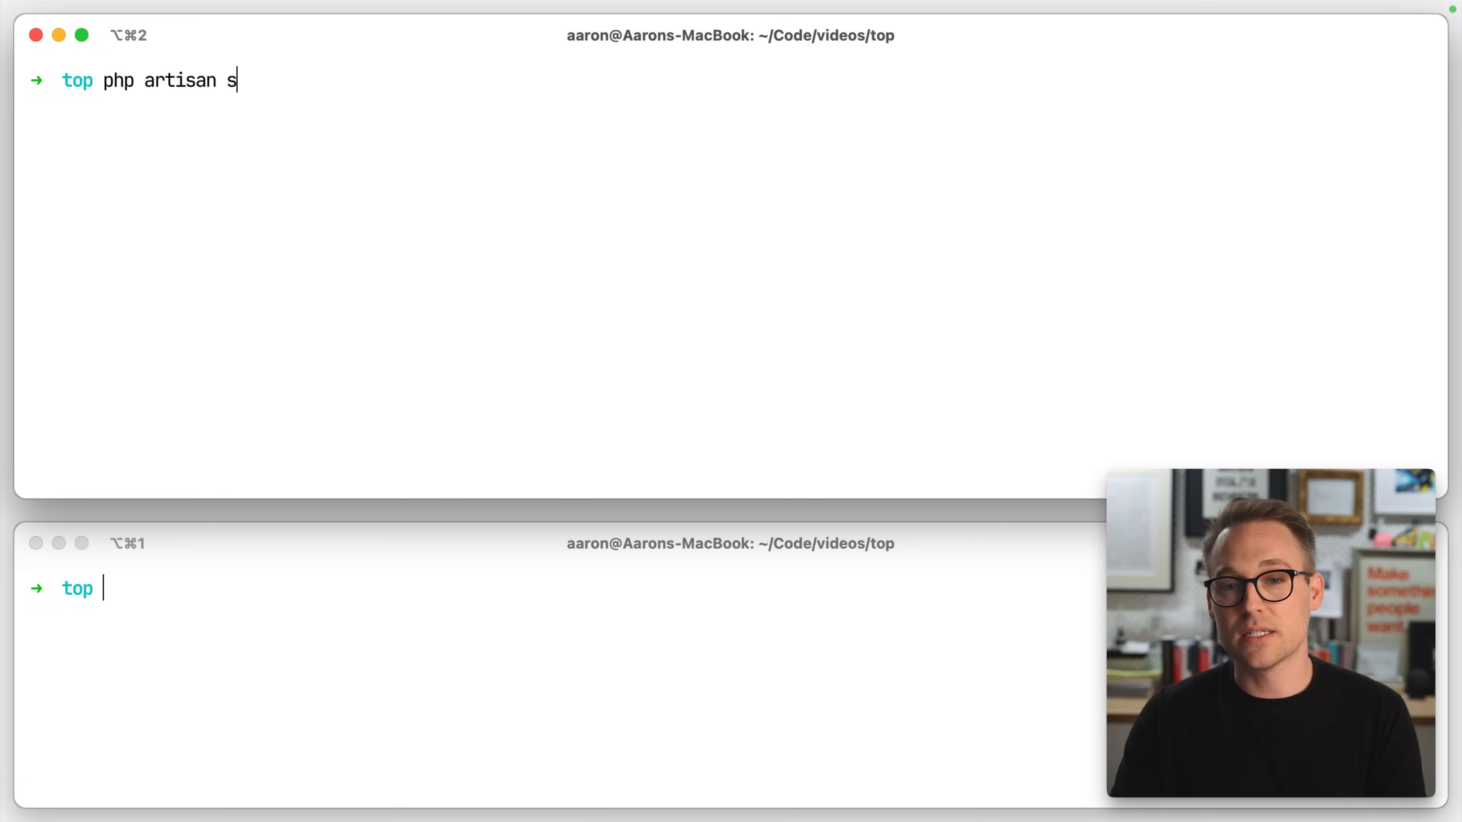
key(Return)
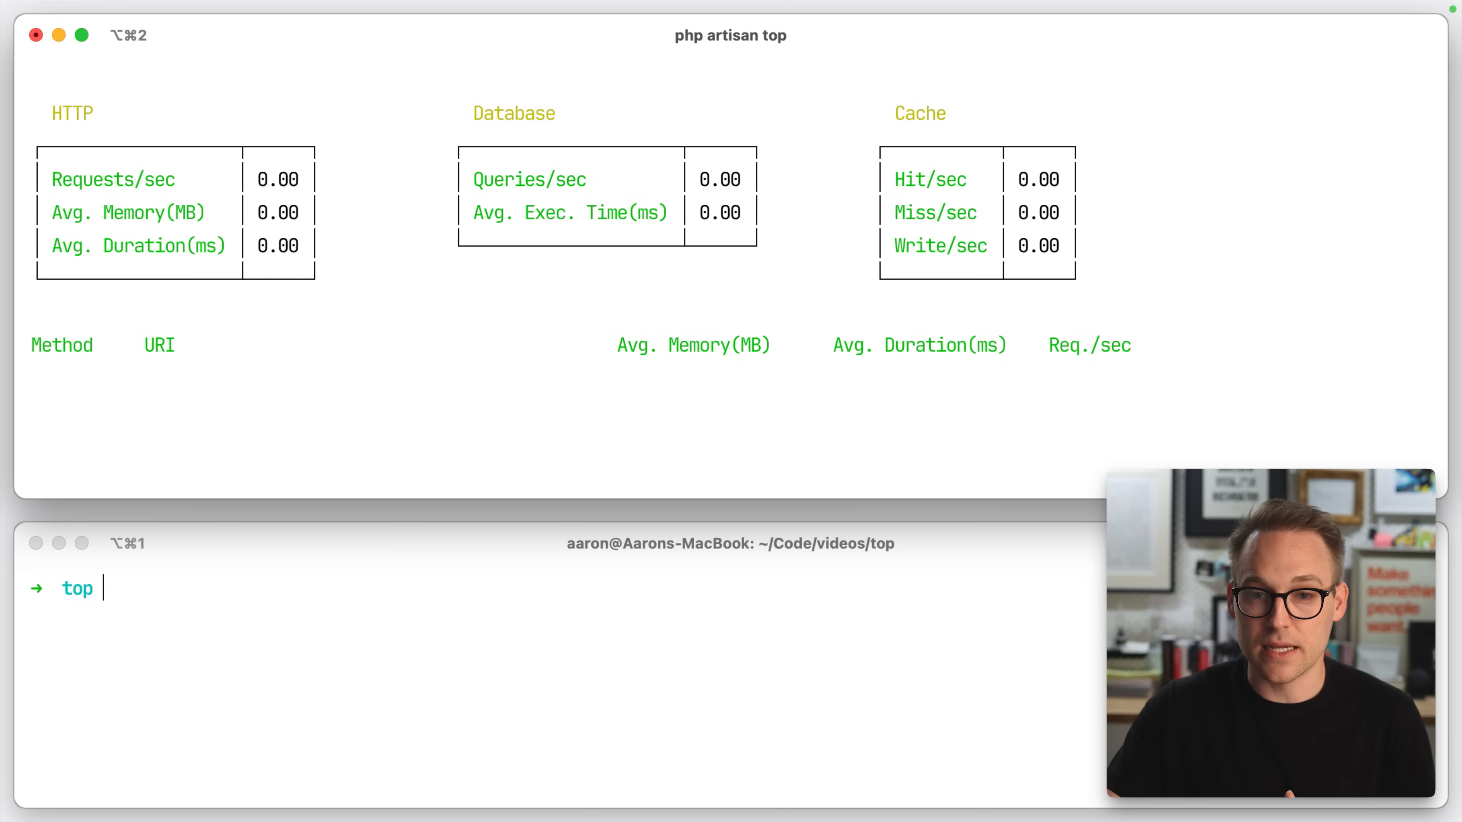
text(w)
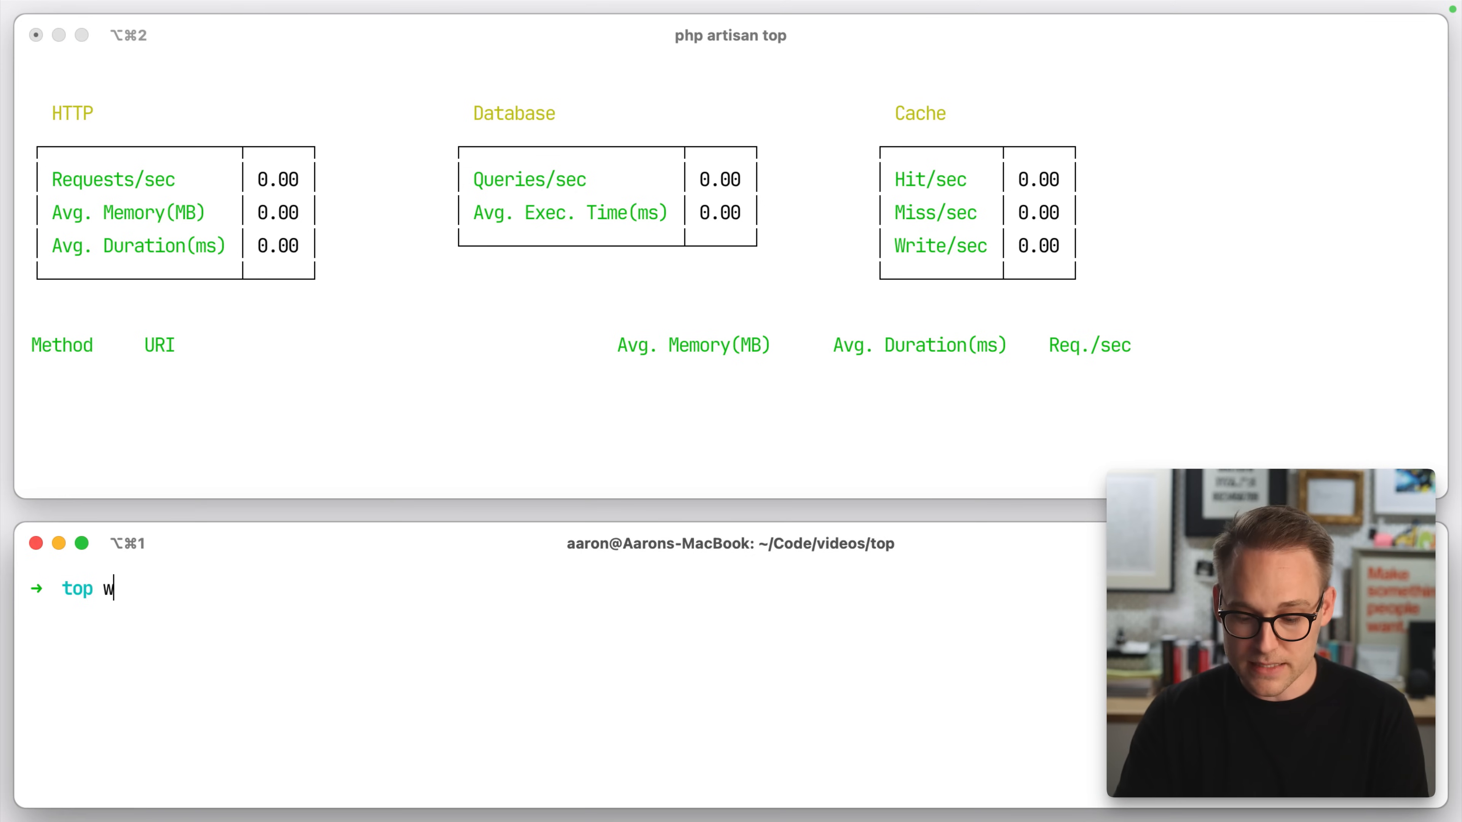
text(rk -t2 -c15 -d50s http://top.test)
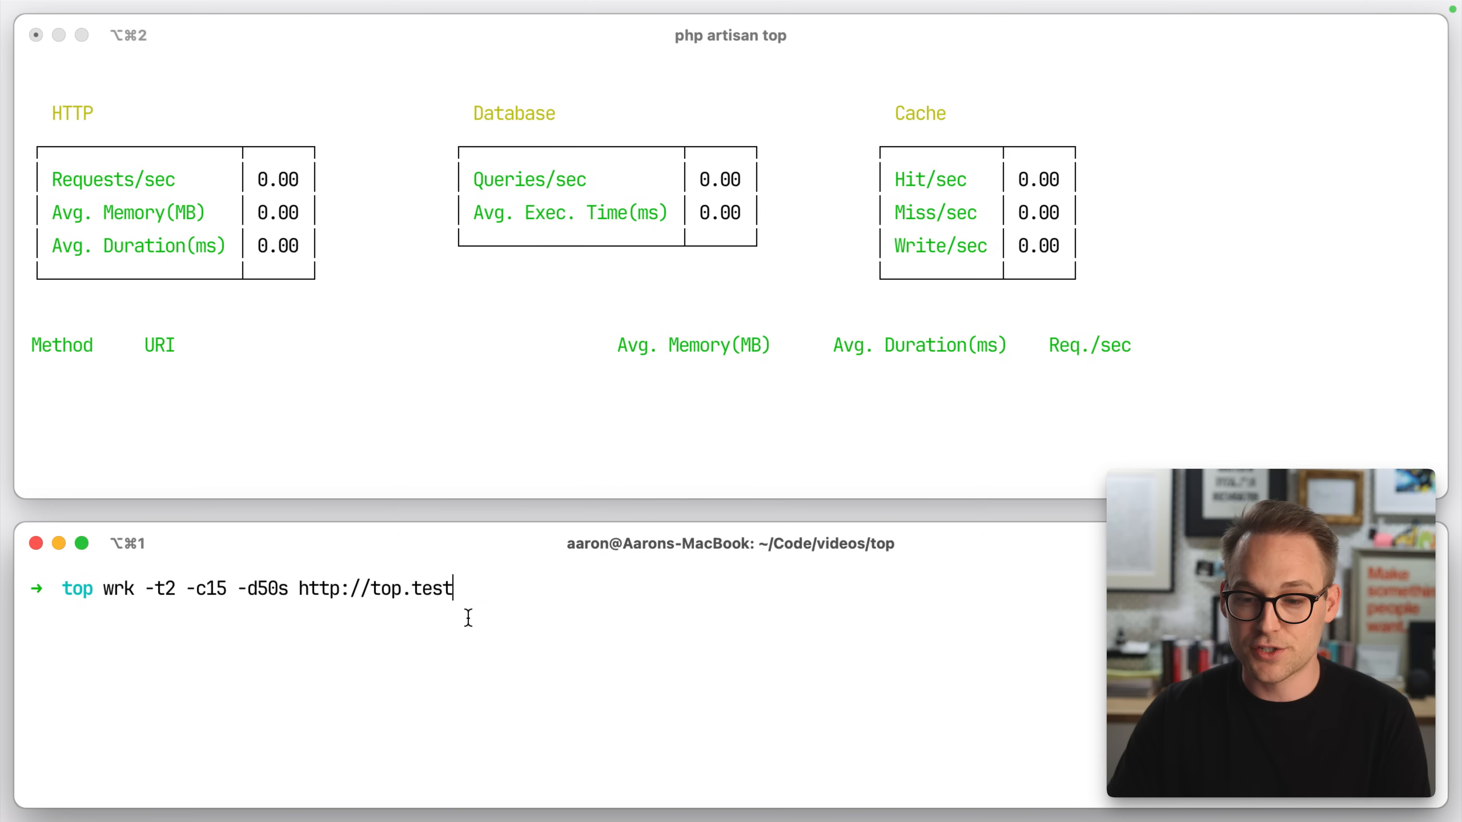
mouse_move(673, 652)
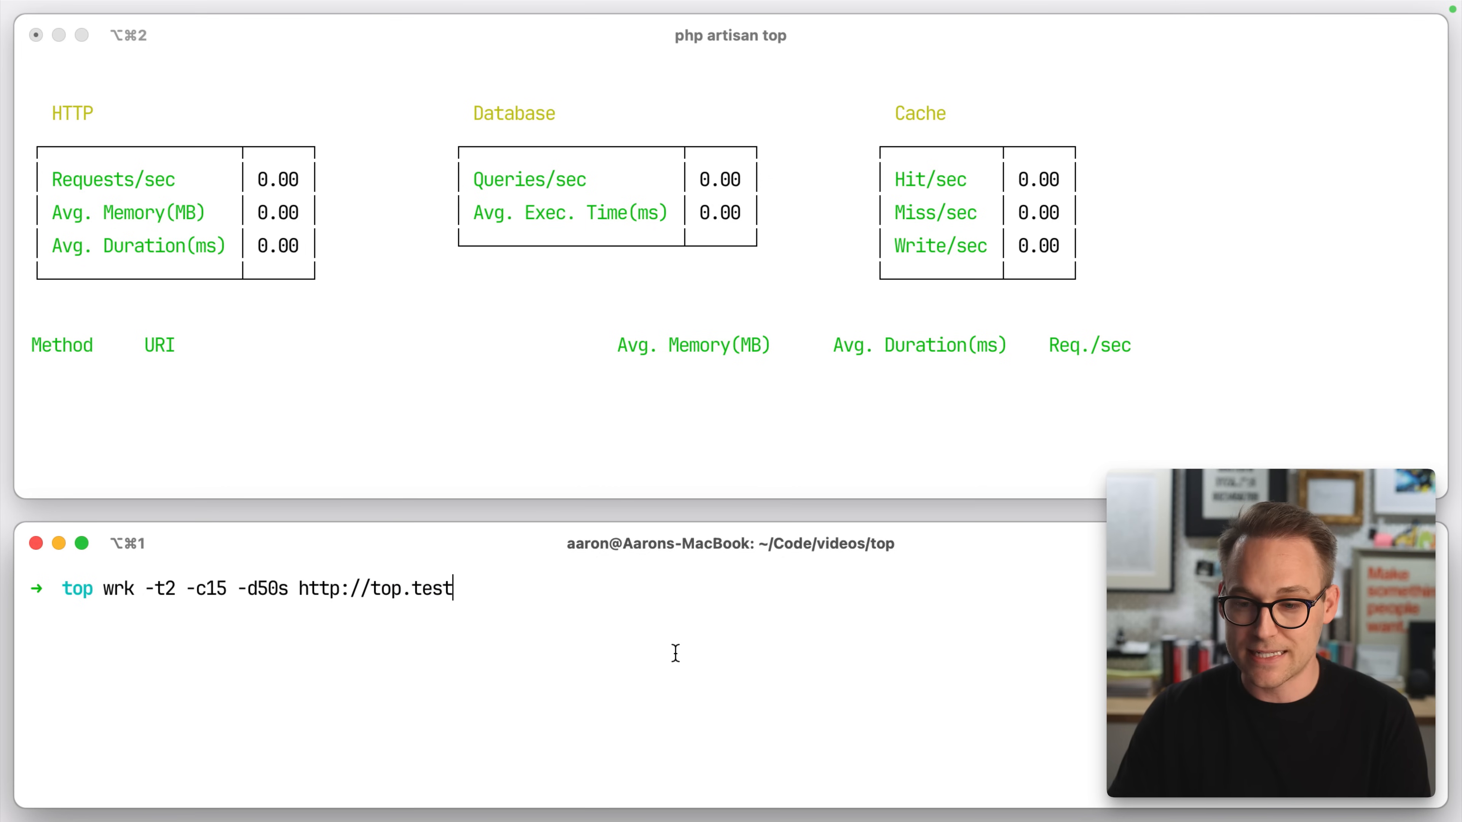
key(Return)
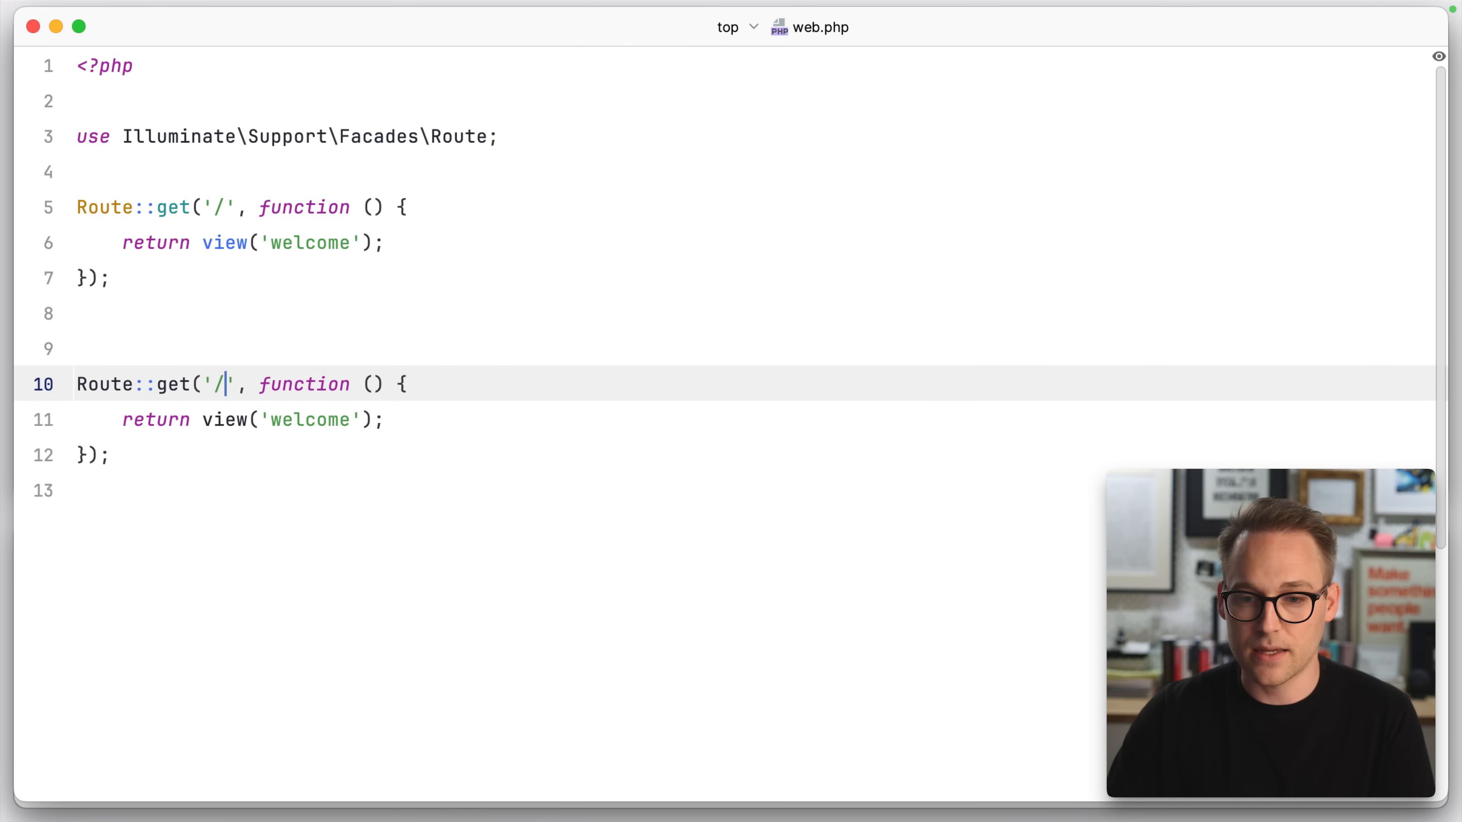
- Start the /cache route closure with $key = "key-" . rand(1,100)
text(cache)
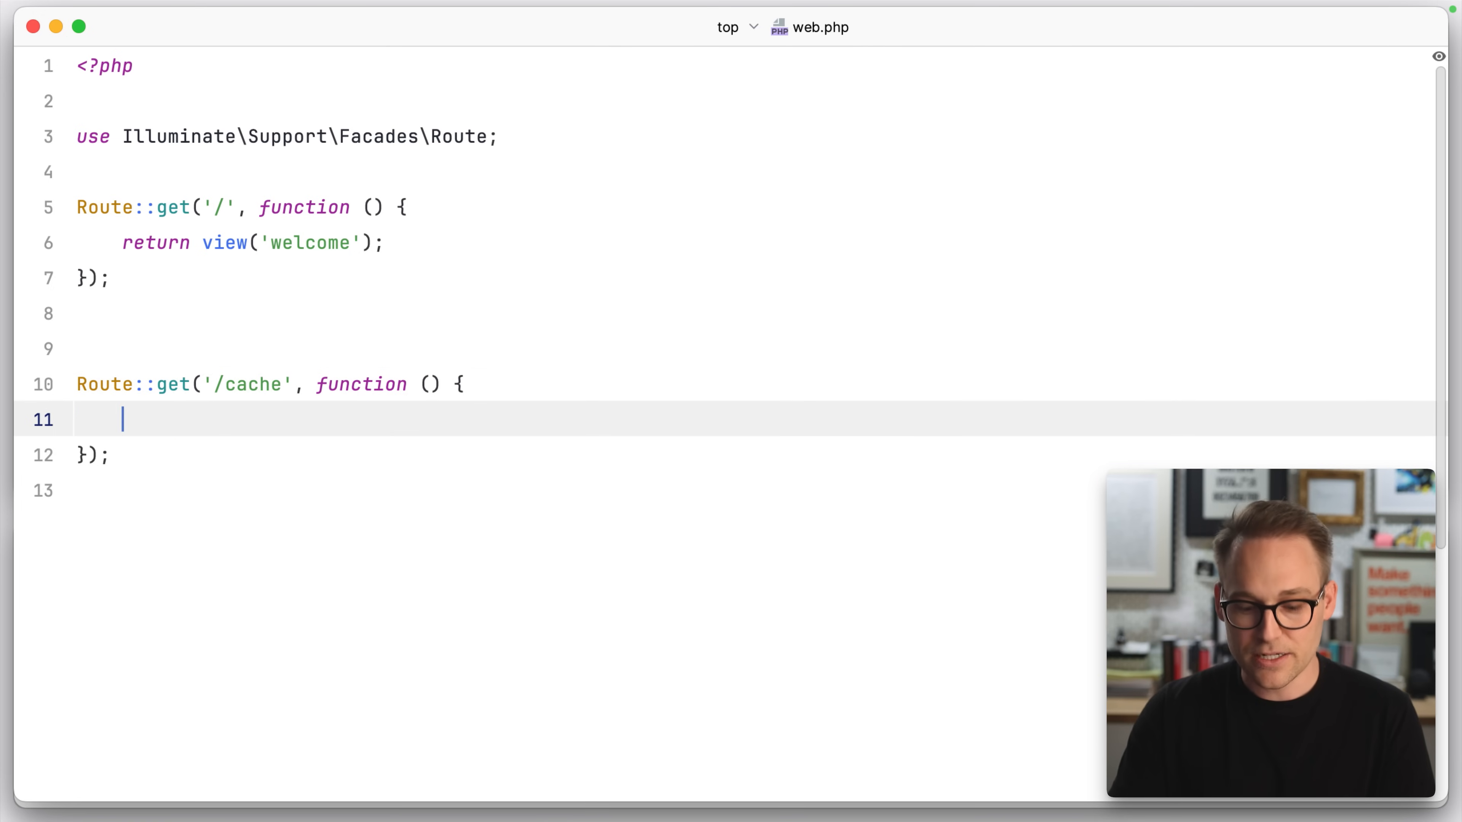
text(return)
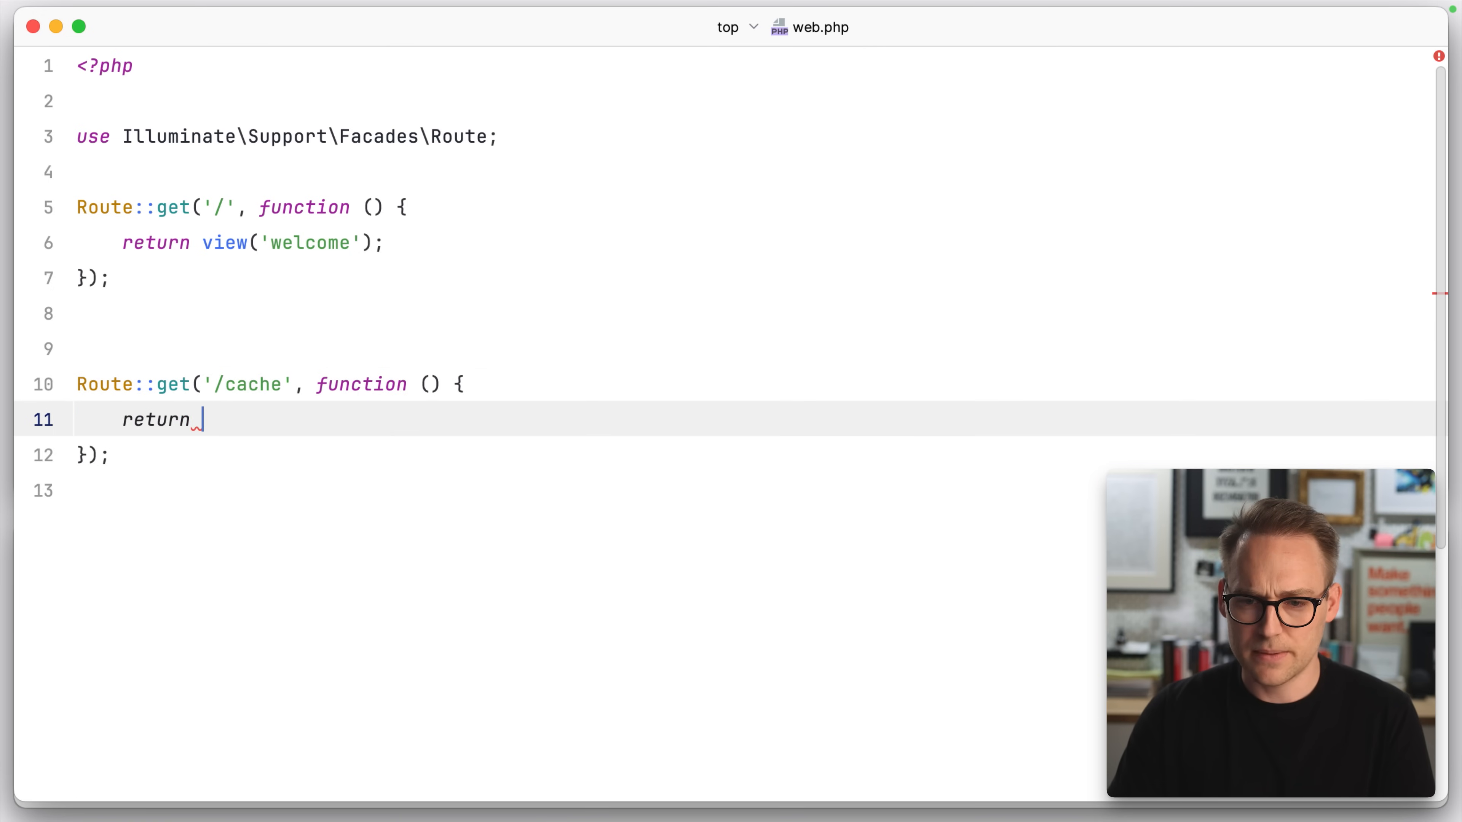
text($key =)
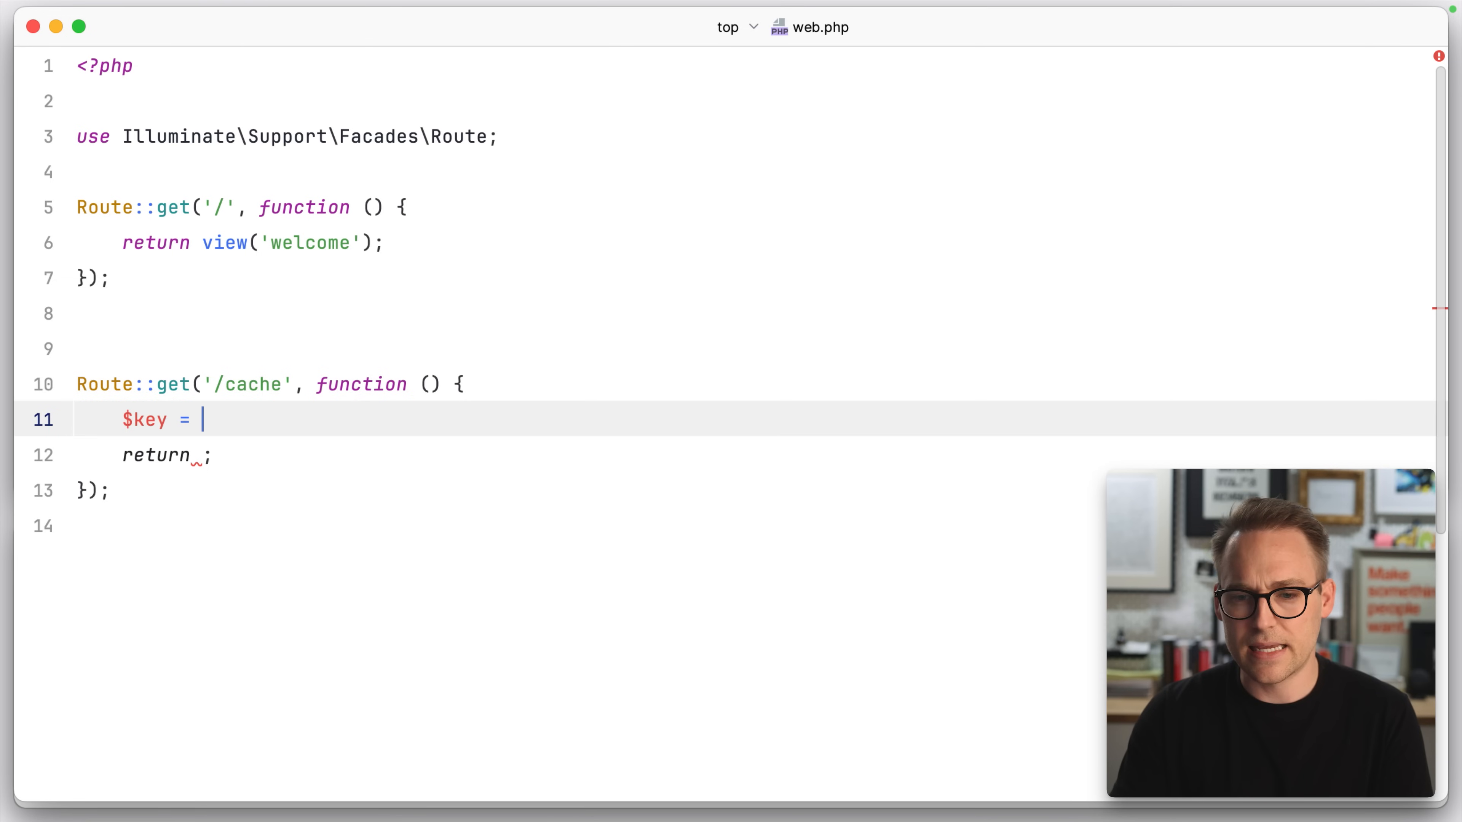
text("key-")
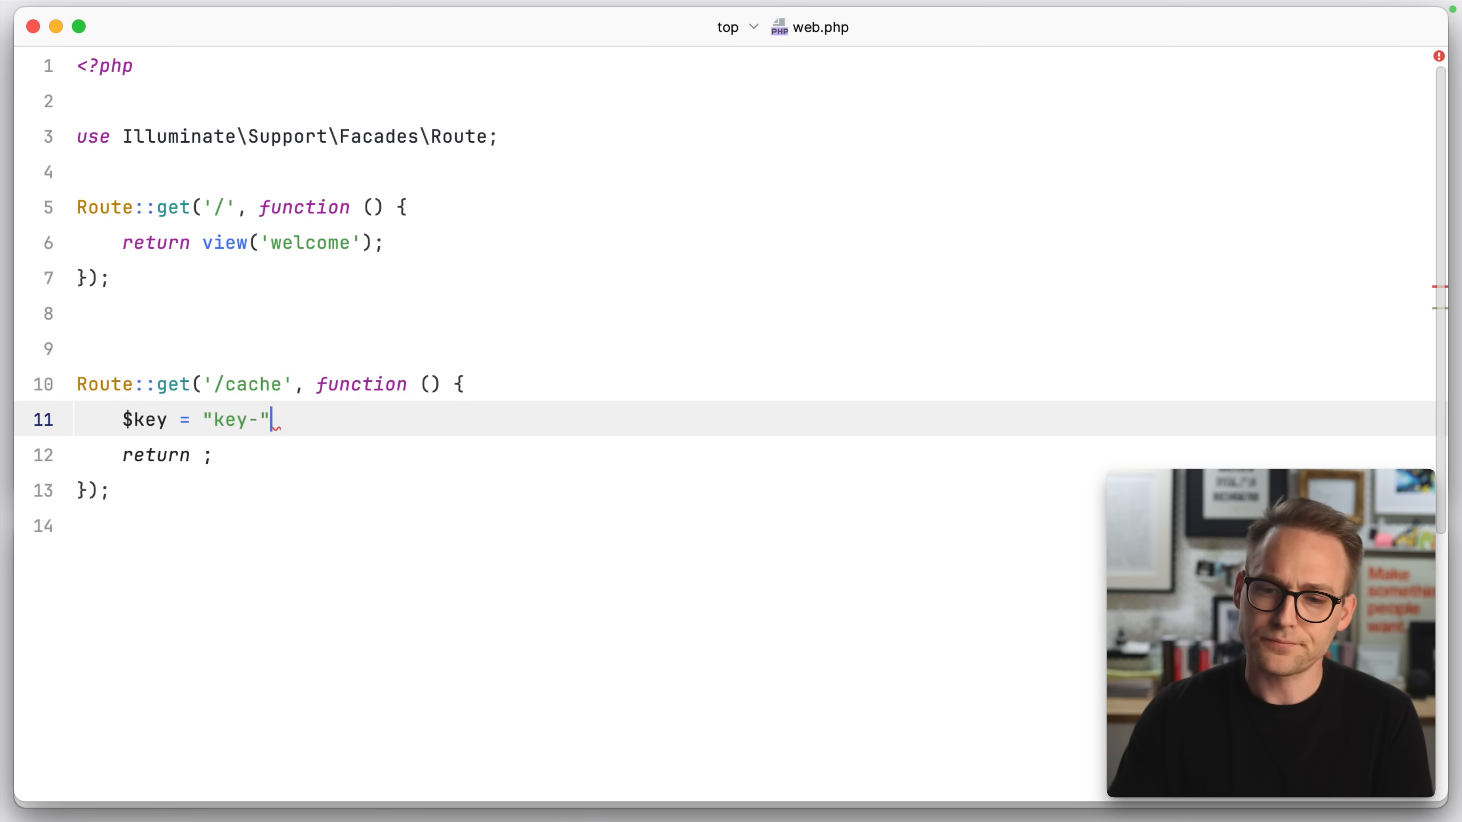
text(. rand(1)
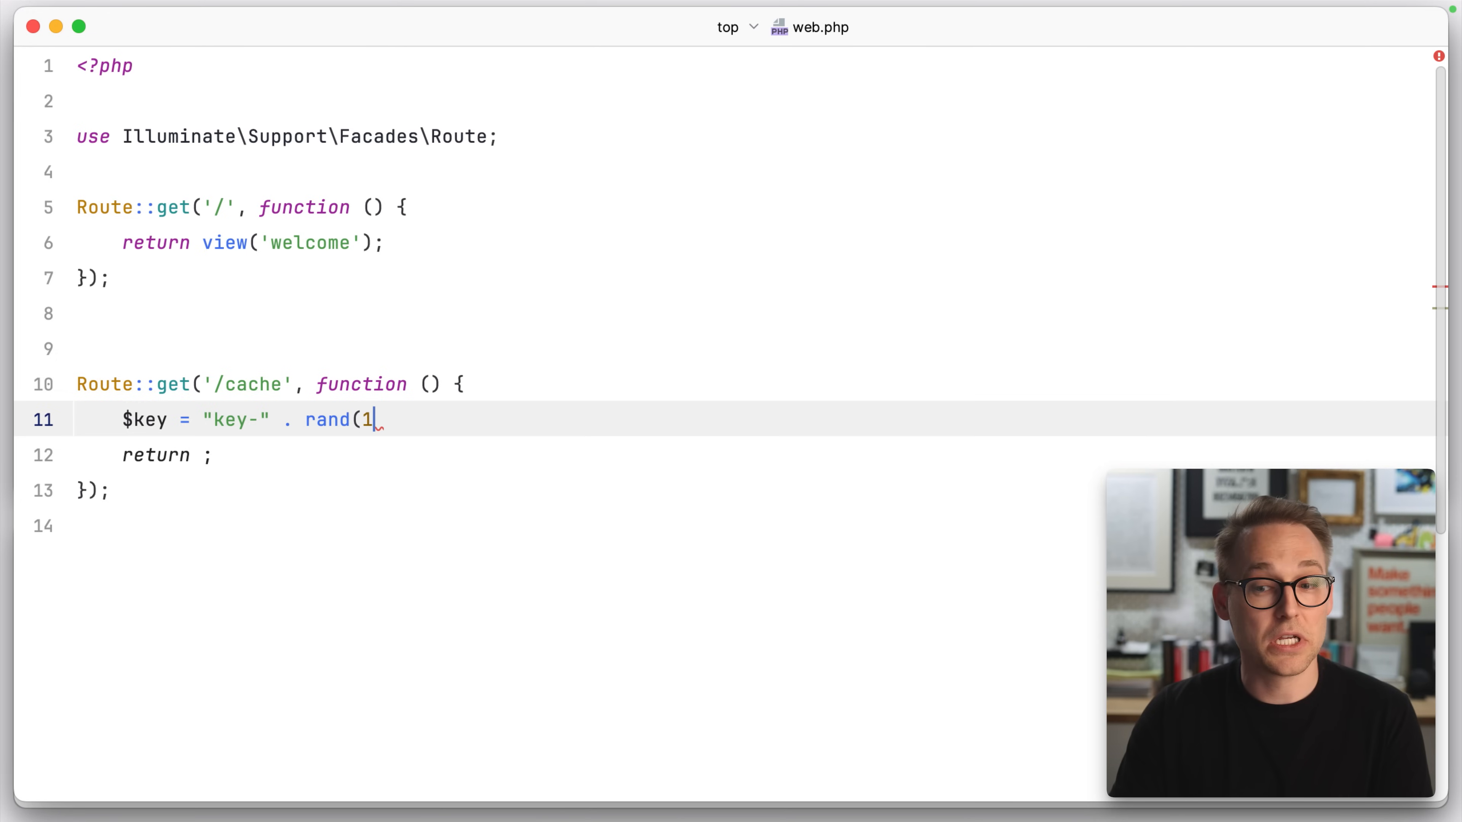
text(,100);)
click(750, 456)
text(\Illuminate\Support\Facades\Cache::remember()
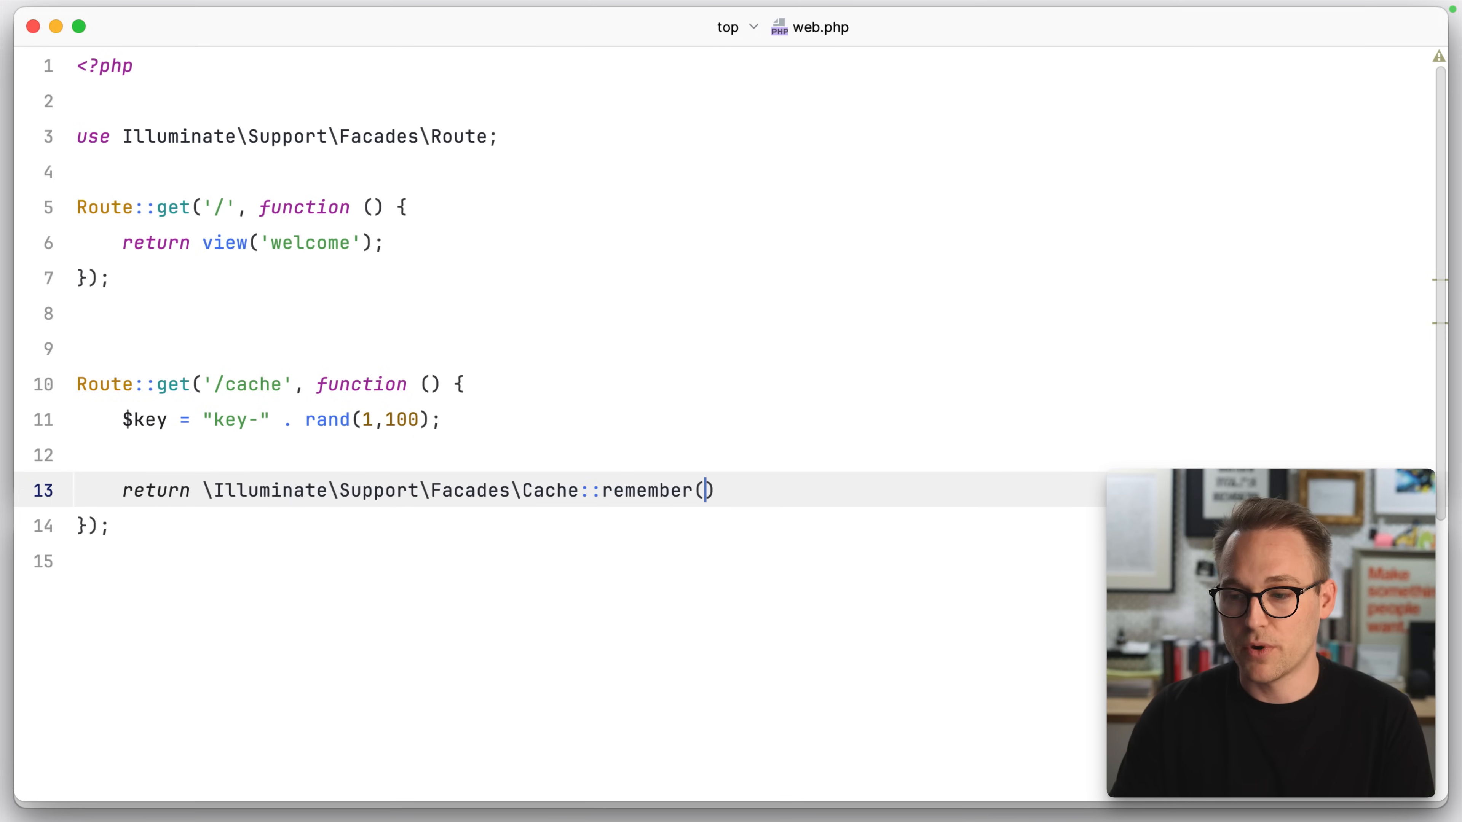
- Return Cache::remember($key, now()->addSeconds(rand(2,10)), fn => 'cached') with the Cache facade imported
text($key, f)
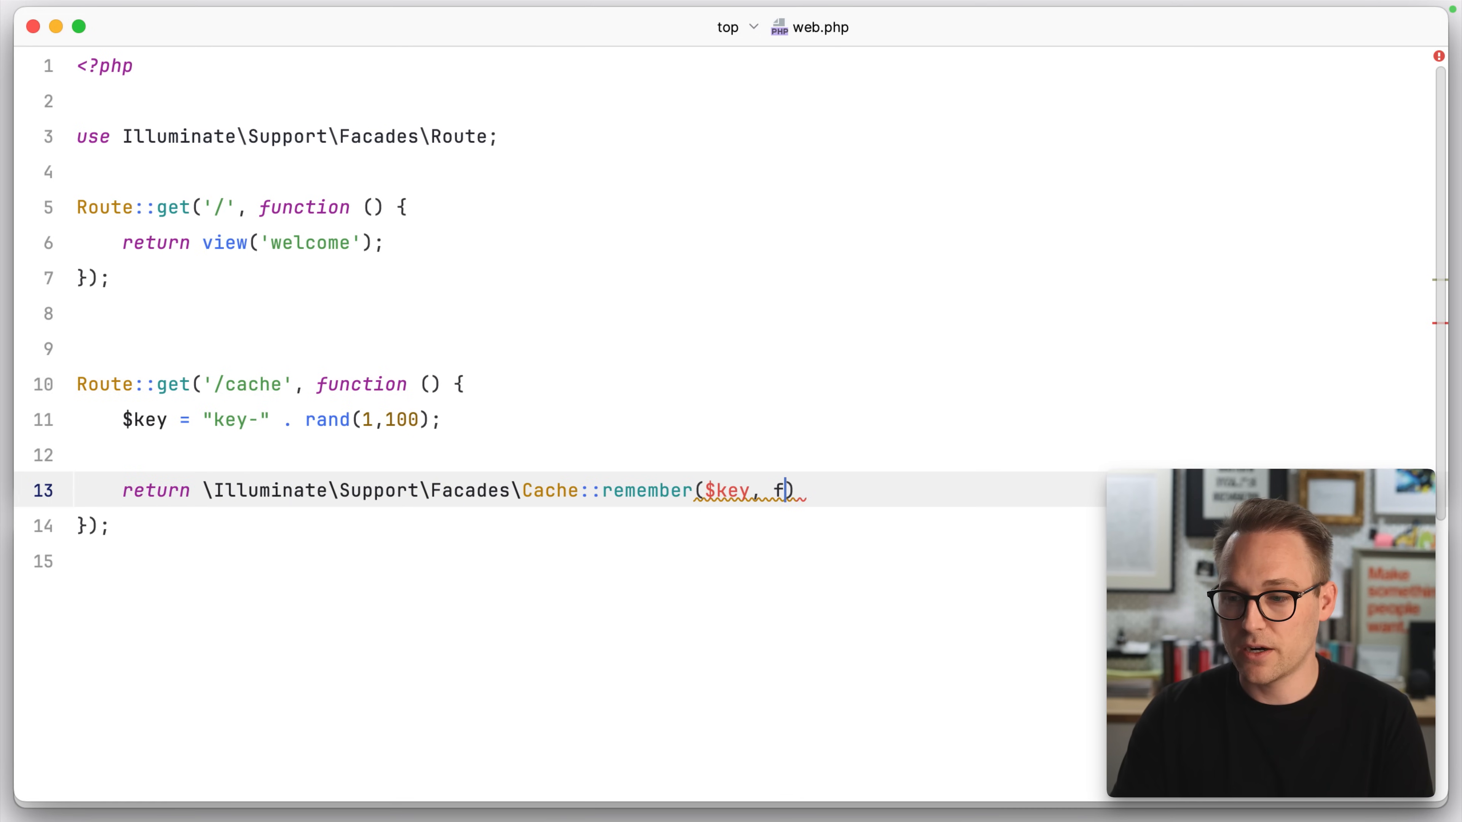
text(now()->s))
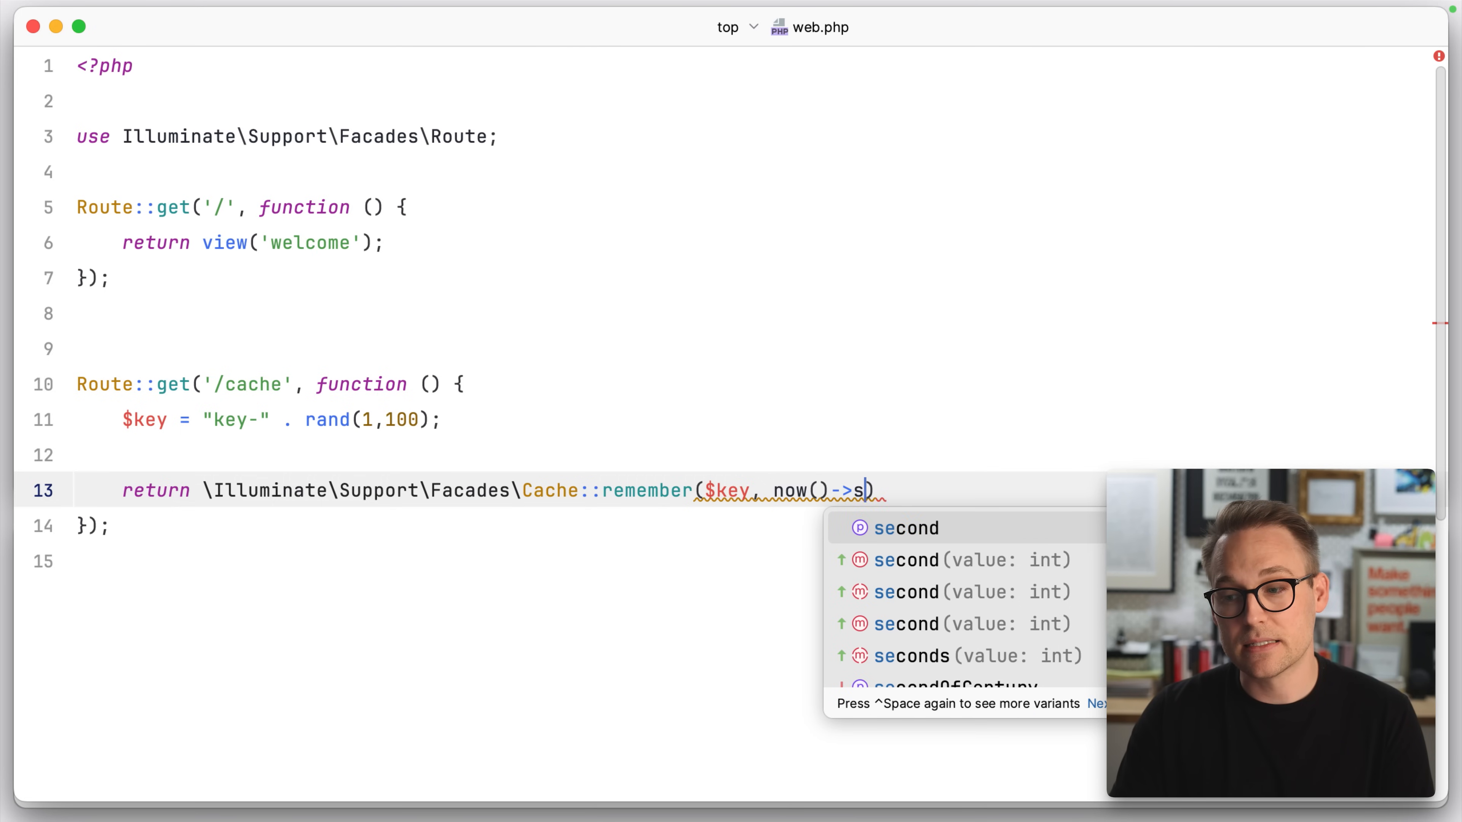
text(addSc)
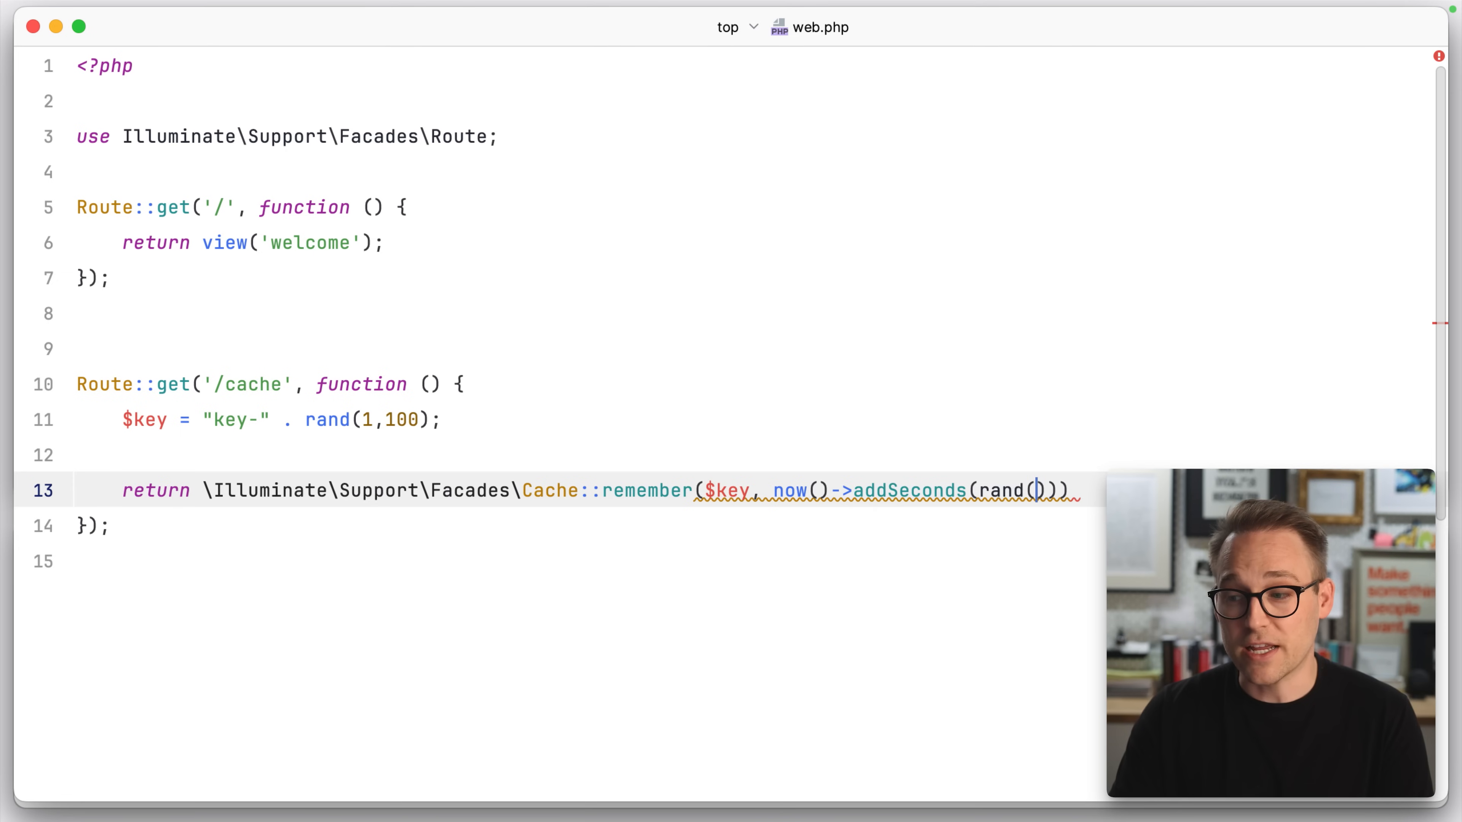
text(2,10)
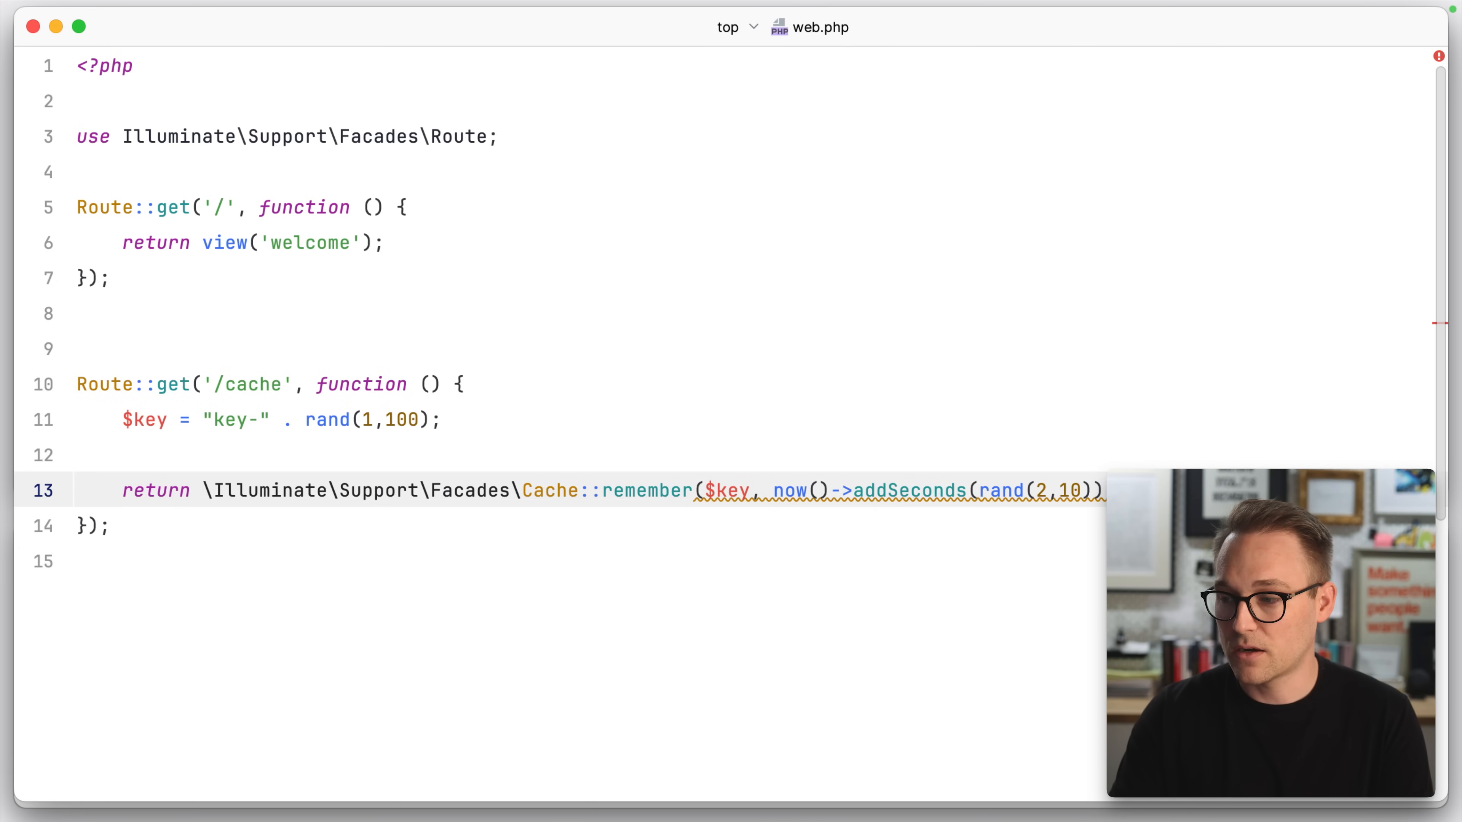
text(return 'cached';)
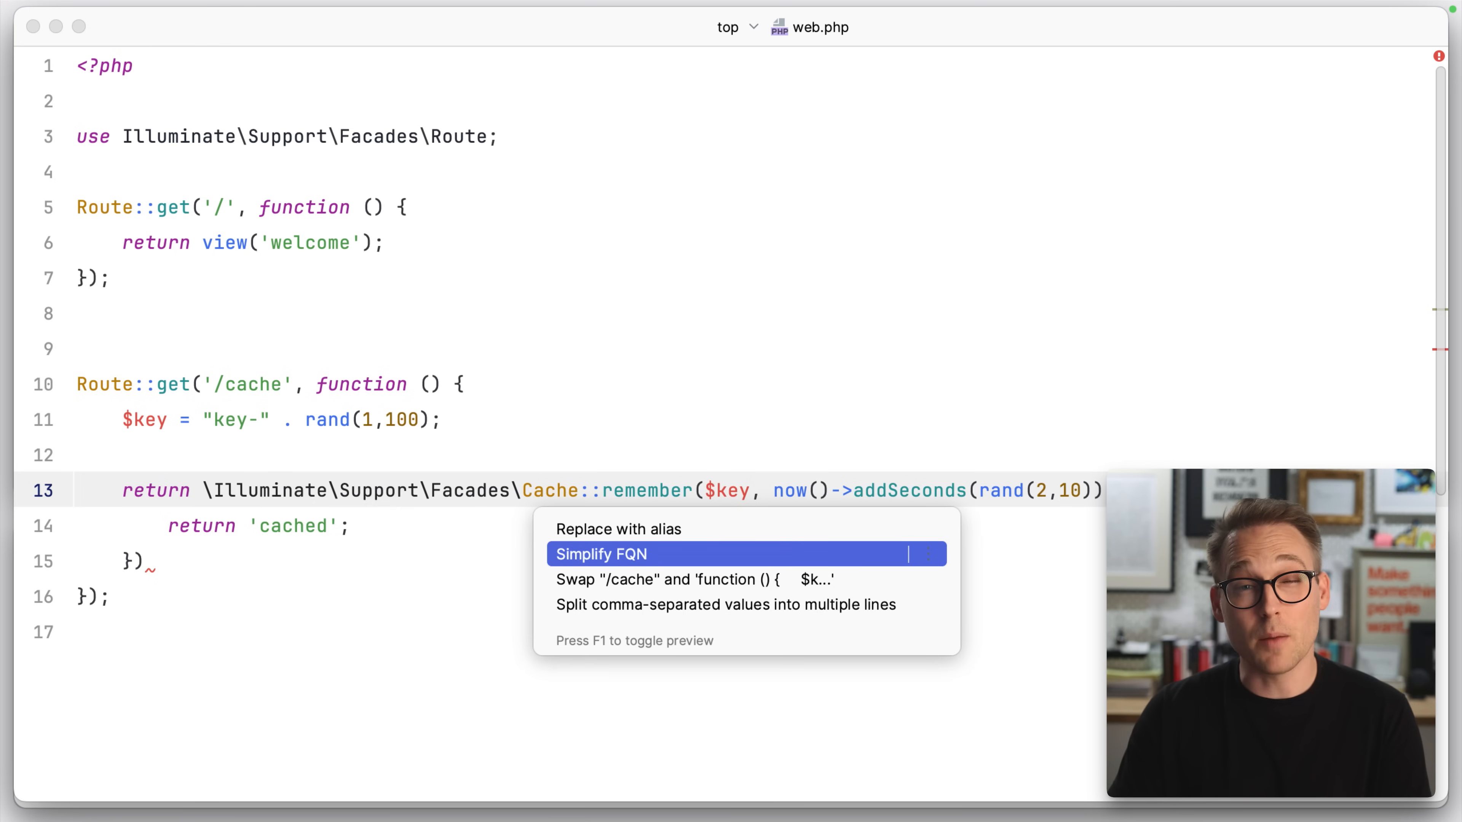
click(601, 553)
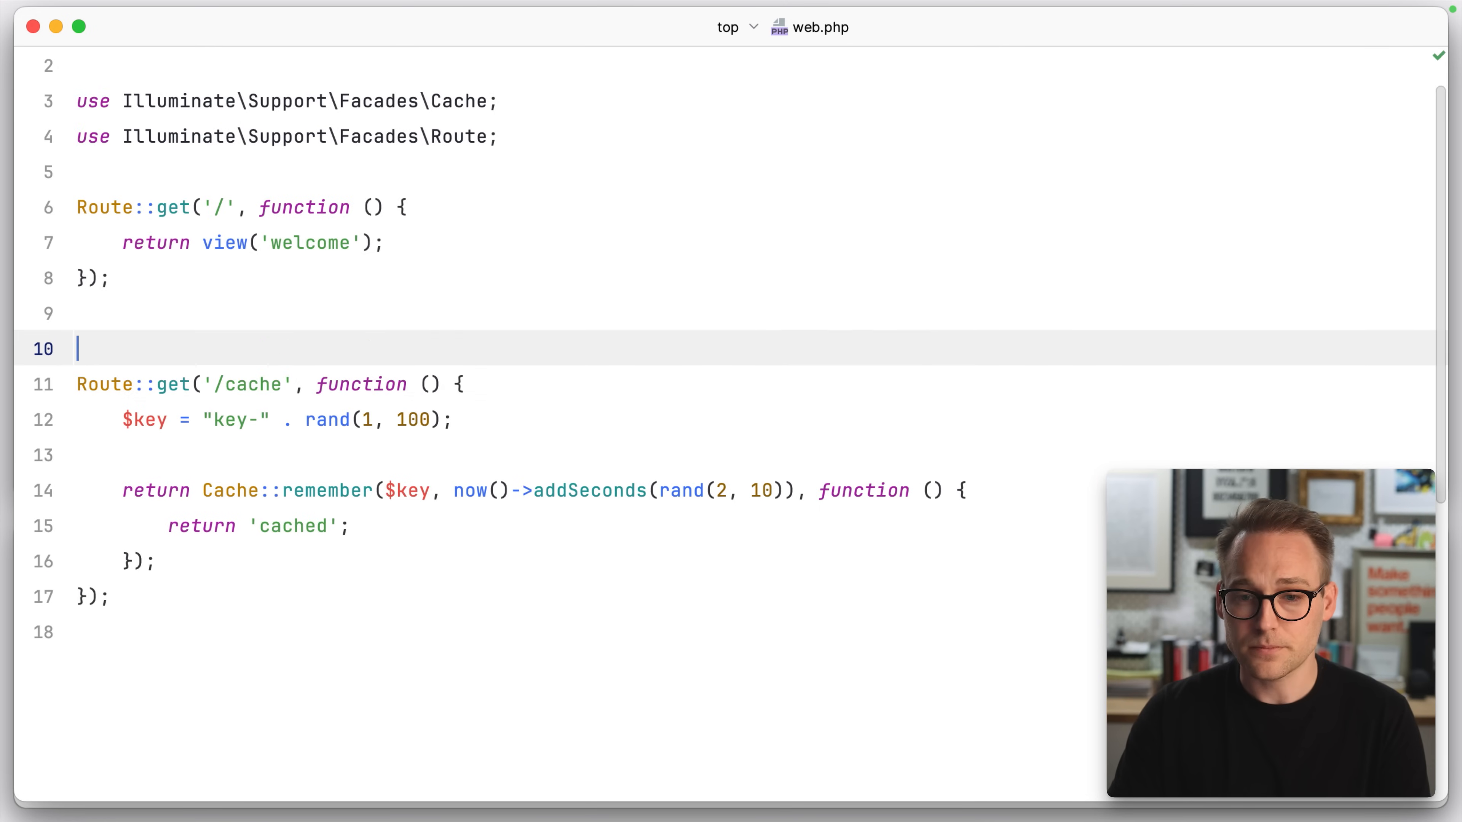
key(Backspace)
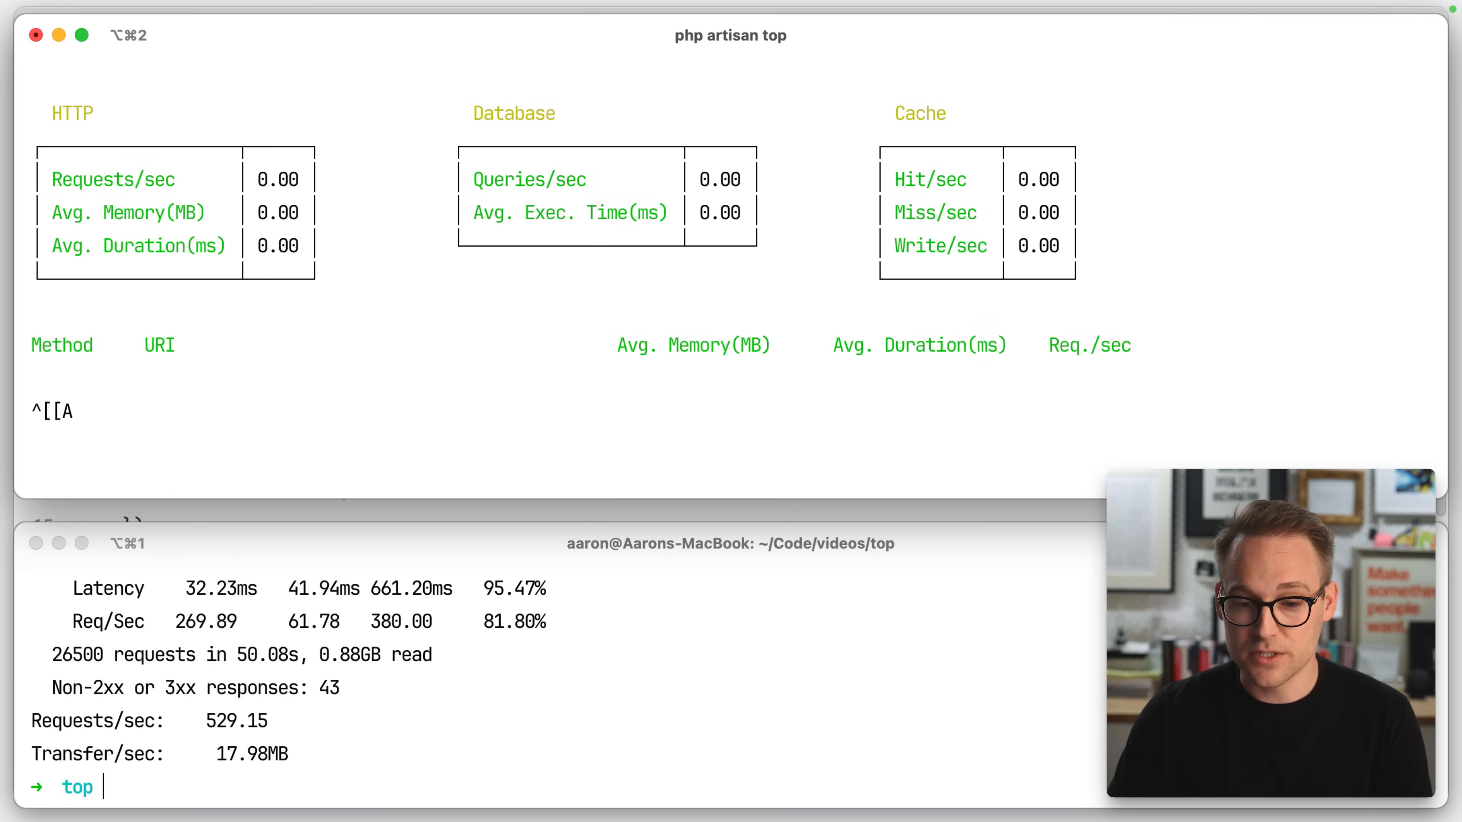
text(wrk -t2 -c15 -d50s http://top.test/cache)
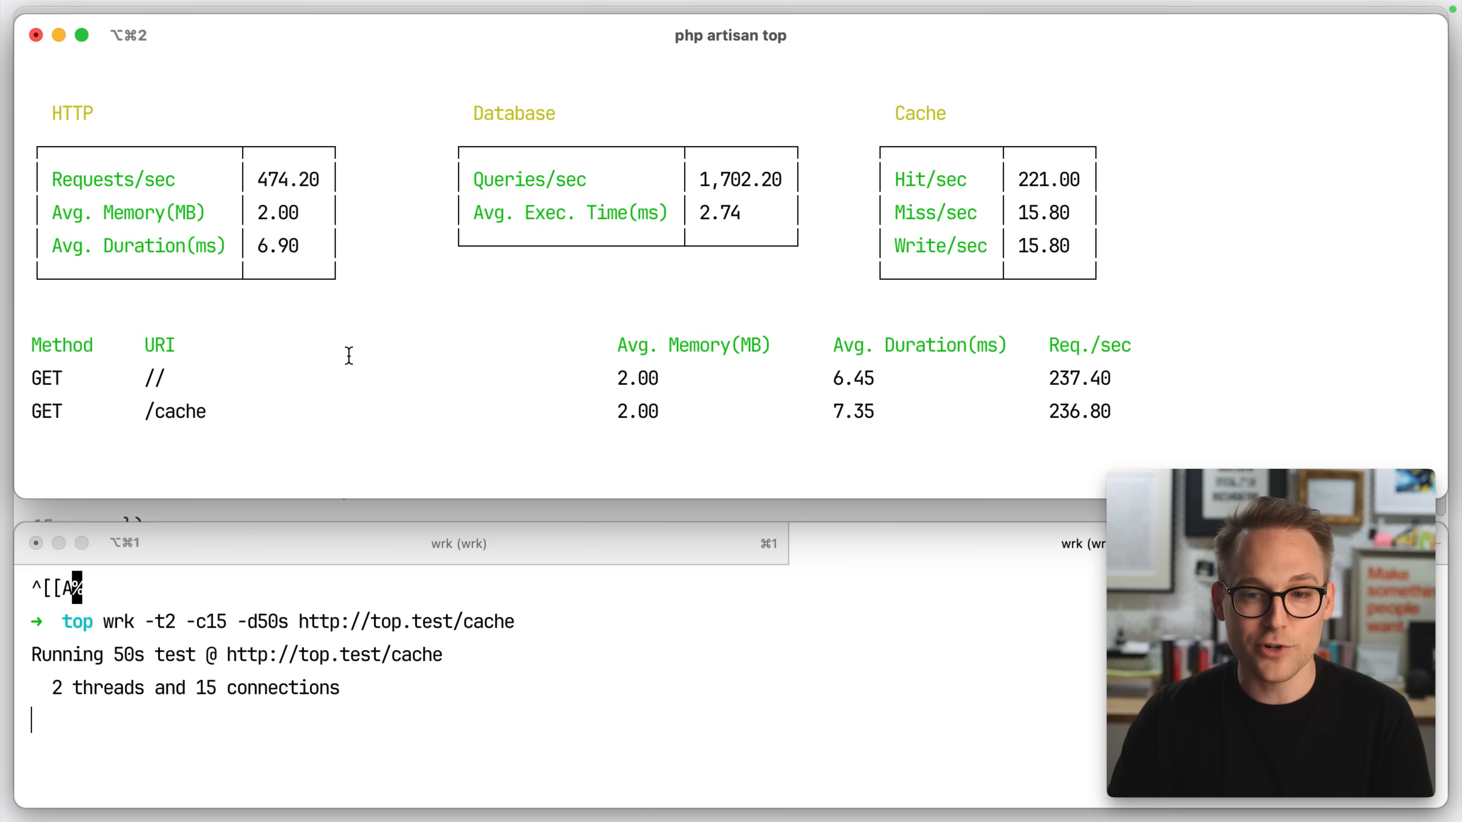
click(184, 411)
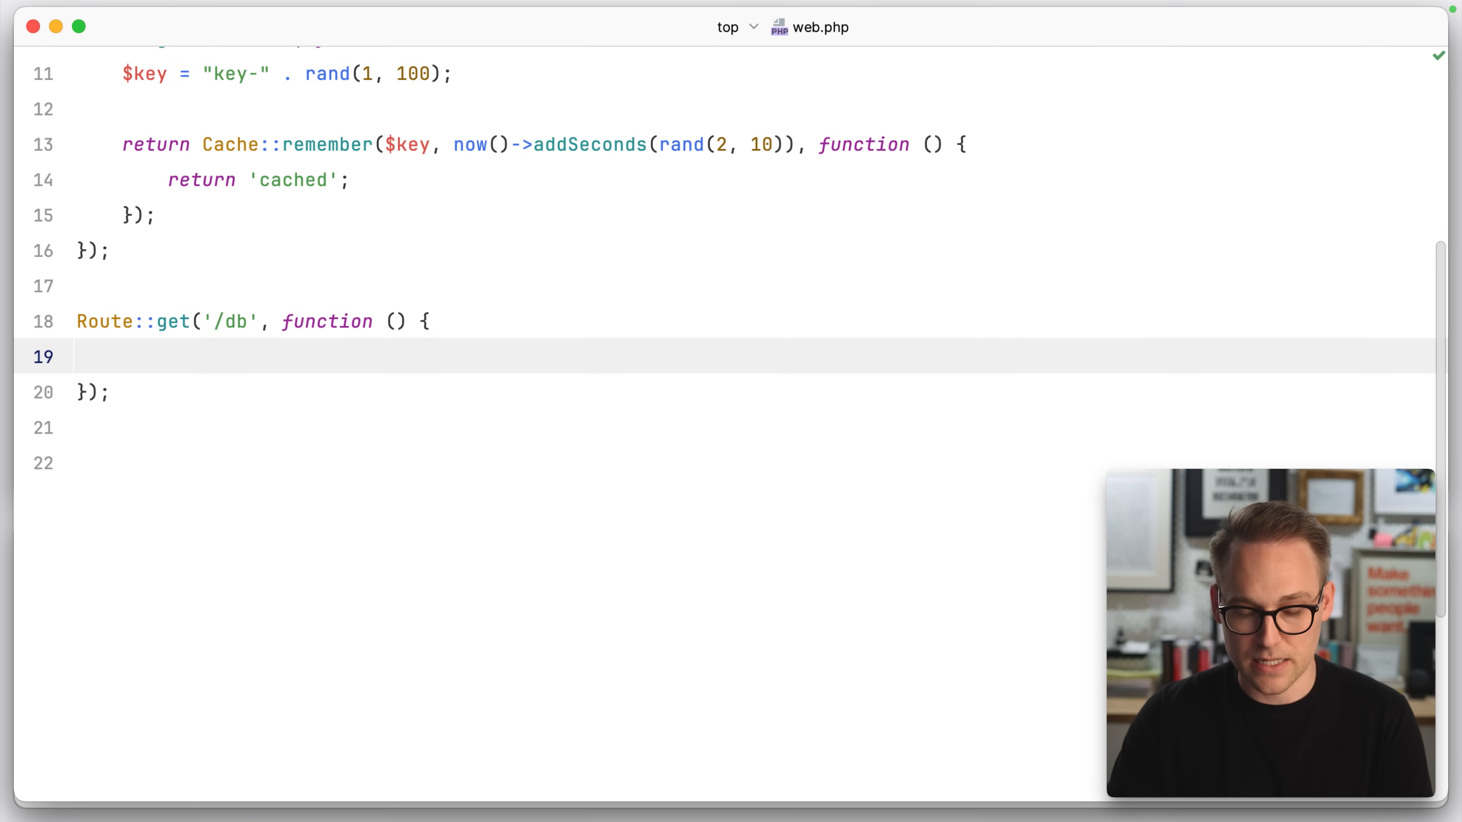
- Write the \Illuminate\Support\Facades\DB::select call inside the /db route closure
text(\Illuminate\Support\Facades\DB::sel)
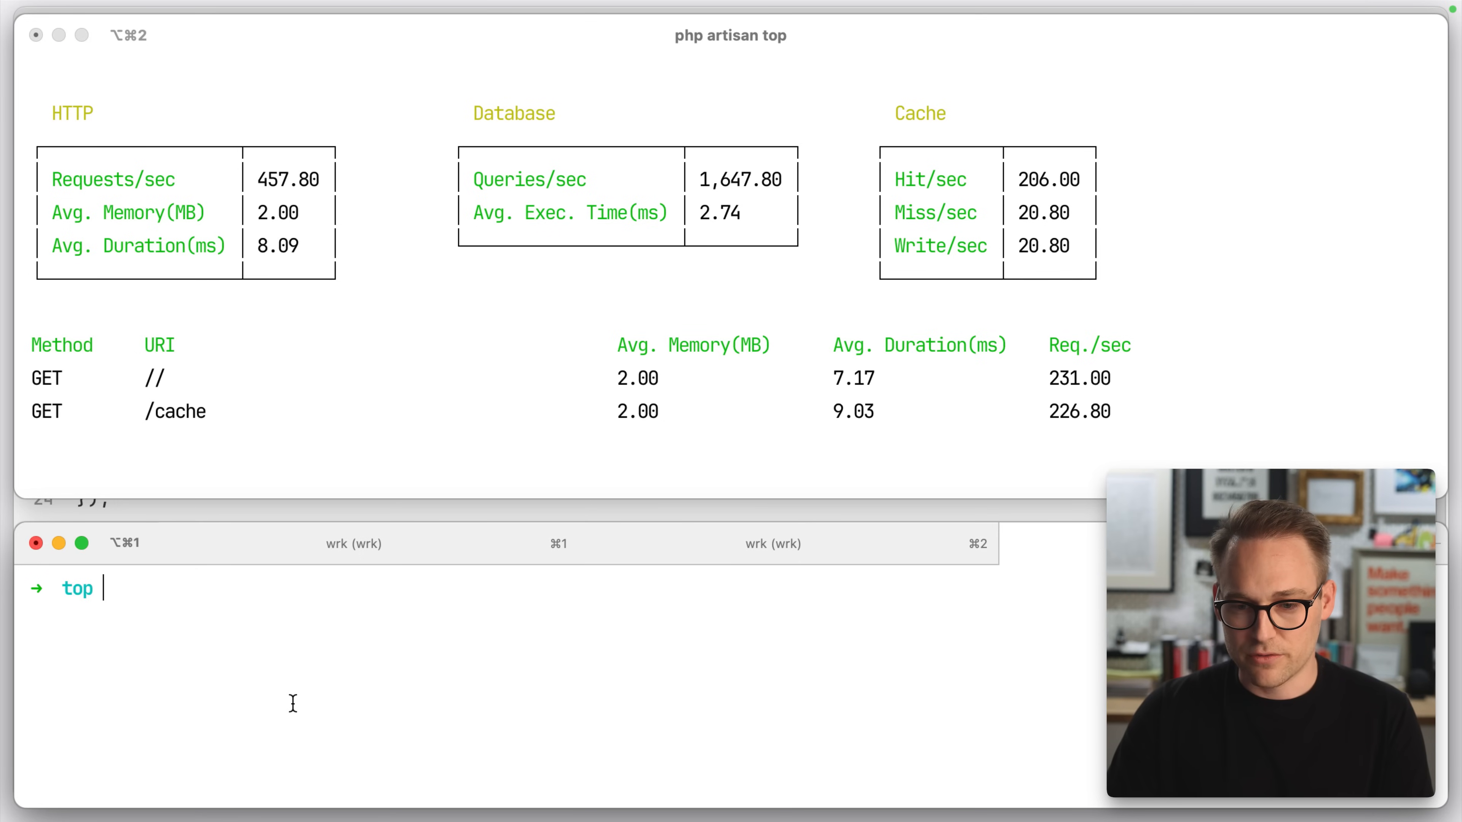
text(wrk -t2 -c15 -d50s http://top.test/db)
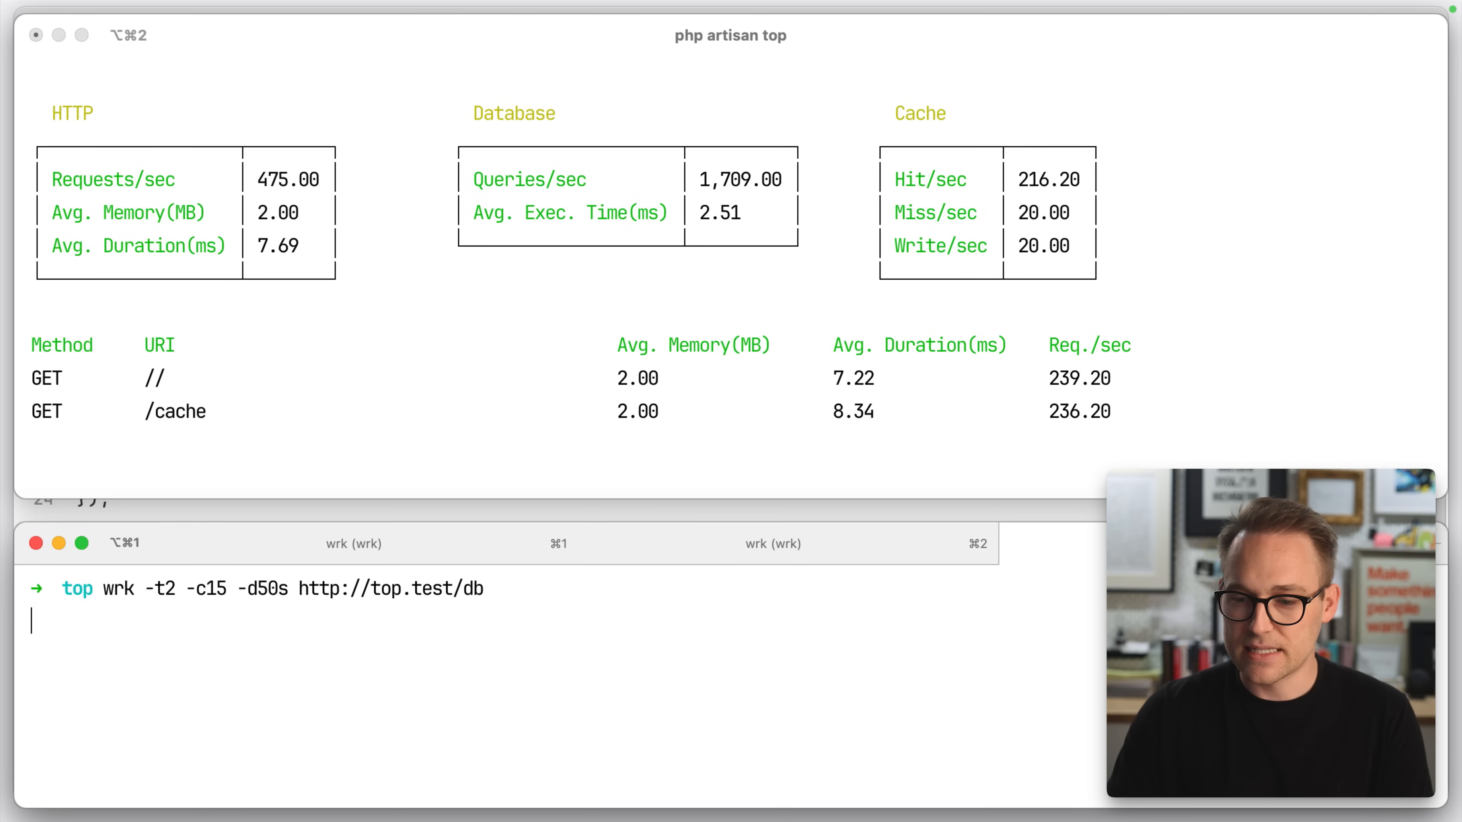
key(Return)
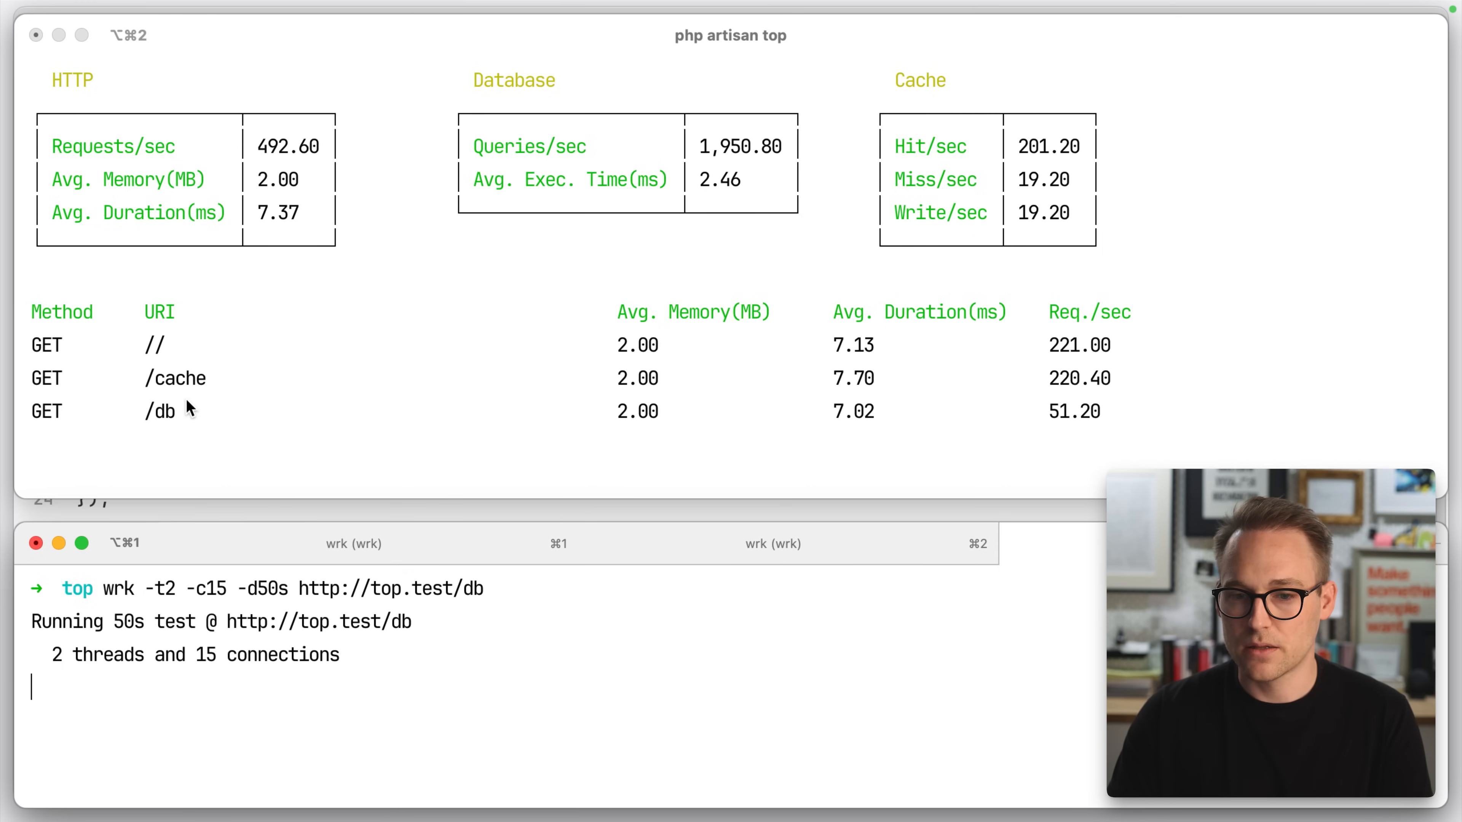